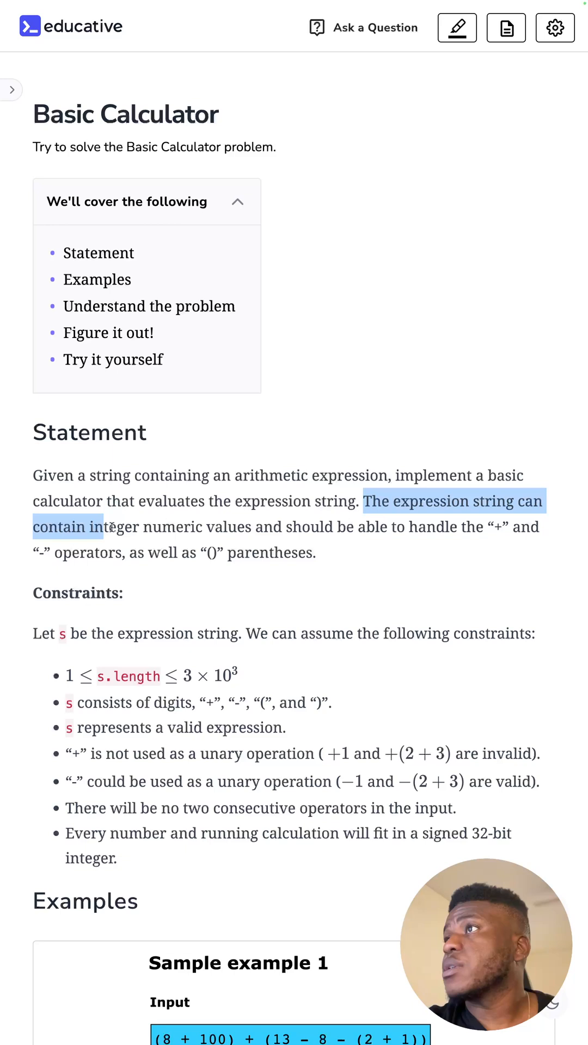
- Highlight the problem statement's integer/operator sentence and the parentheses clause while reading
left_click_drag(100, 527, 480, 526)
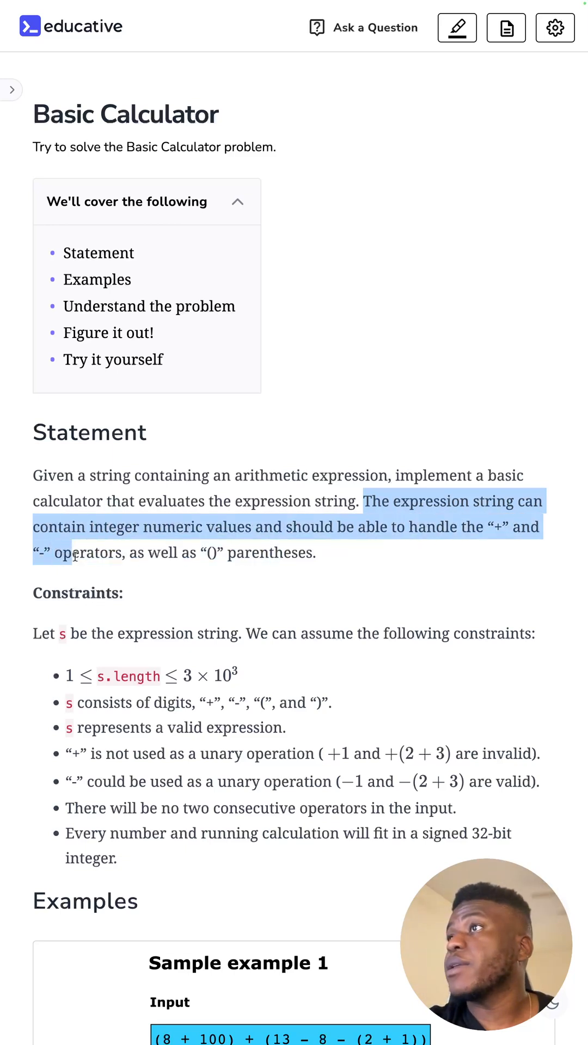
left_click_drag(365, 501, 310, 553)
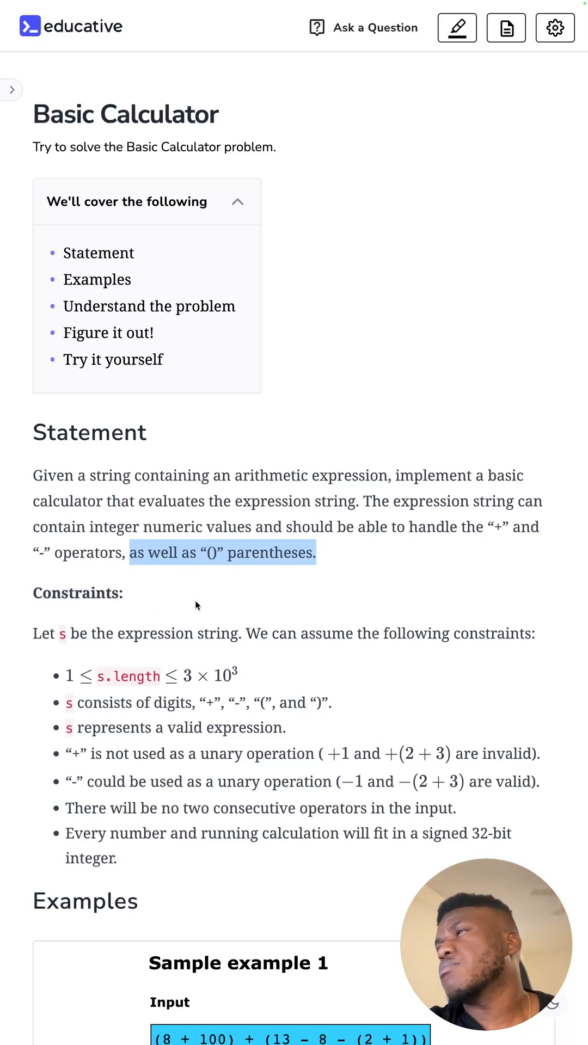
scroll("down", 3)
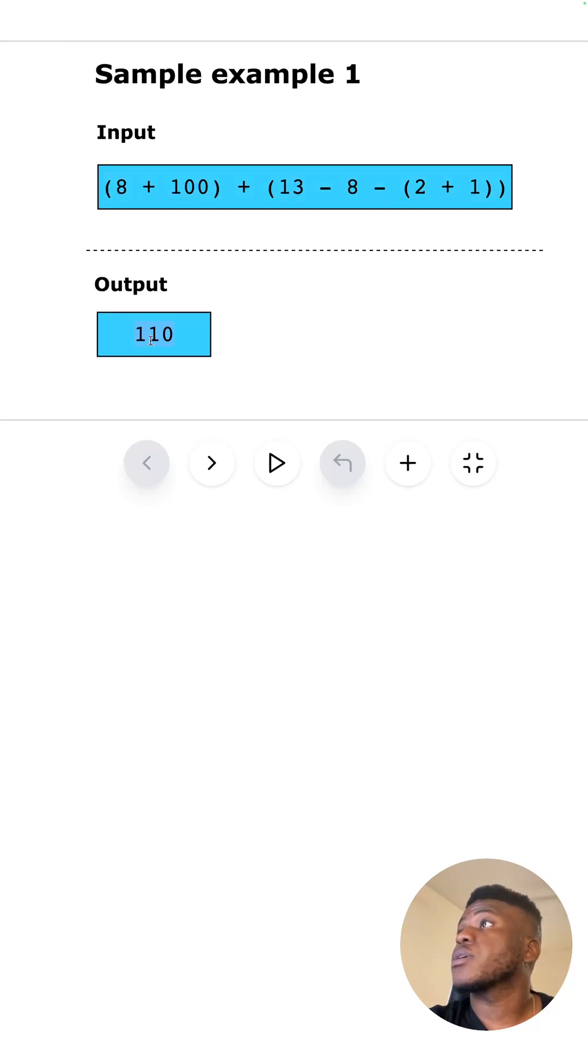
- View Sample example 2, then move on to the Solution: Basic Calculator lesson
left_click(212, 461)
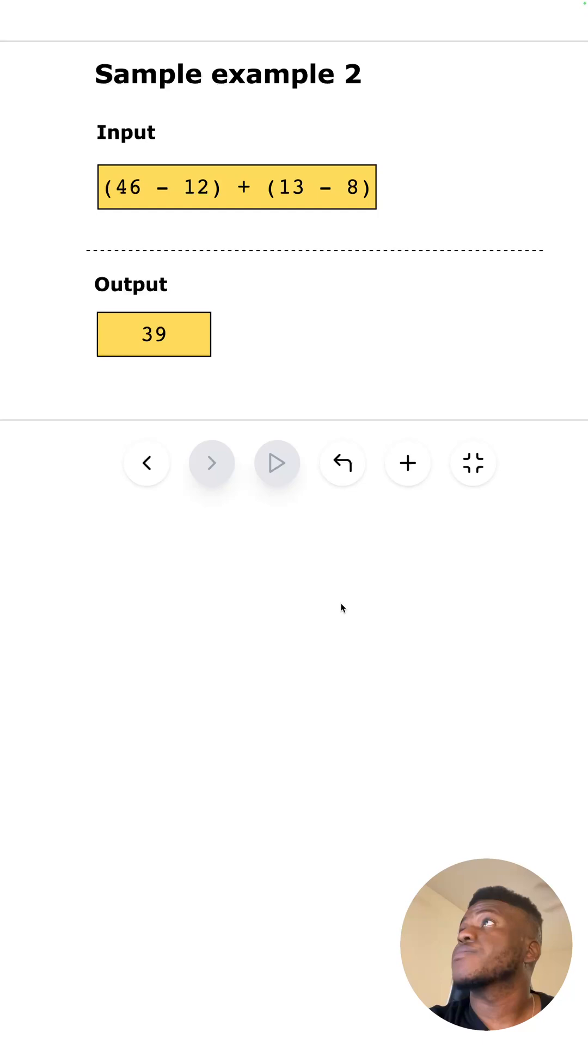
mouse_move(126, 162)
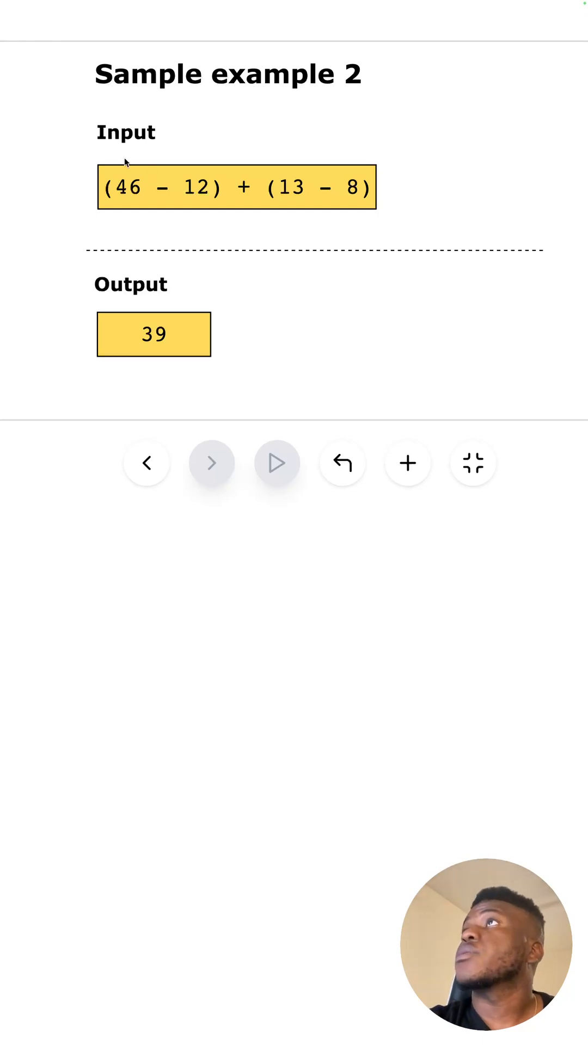
mouse_move(411, 185)
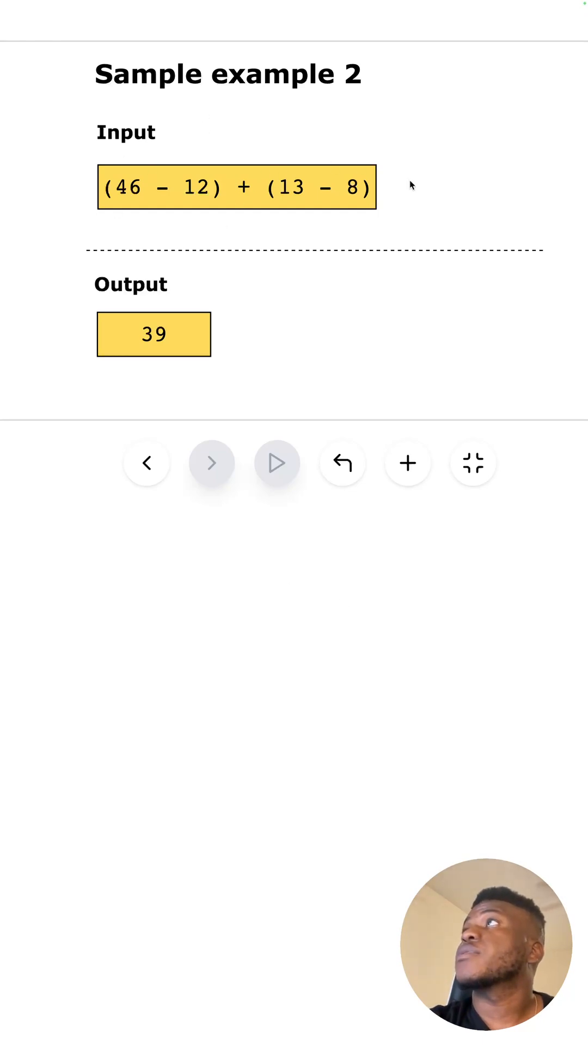
left_click(147, 463)
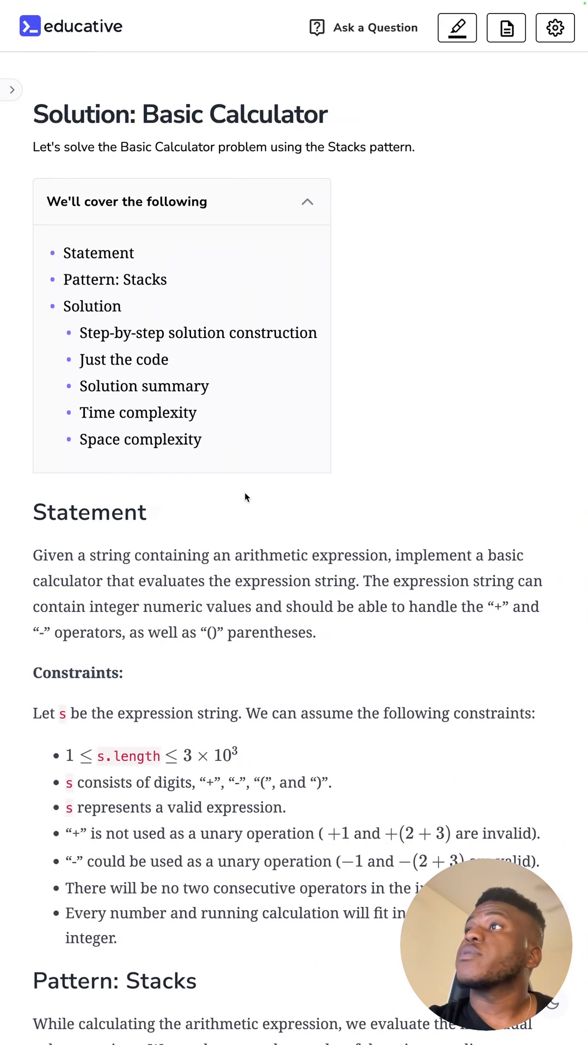
- Reach the Solution section and expand the algorithm slideshow to full size at slide 1 of 15
scroll("down", 3)
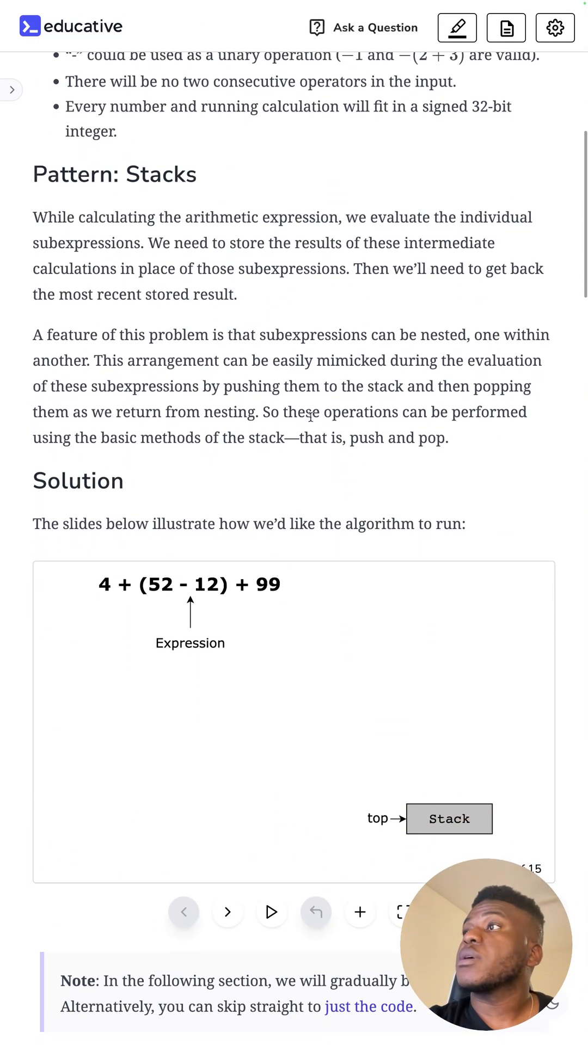
scroll("down", 3)
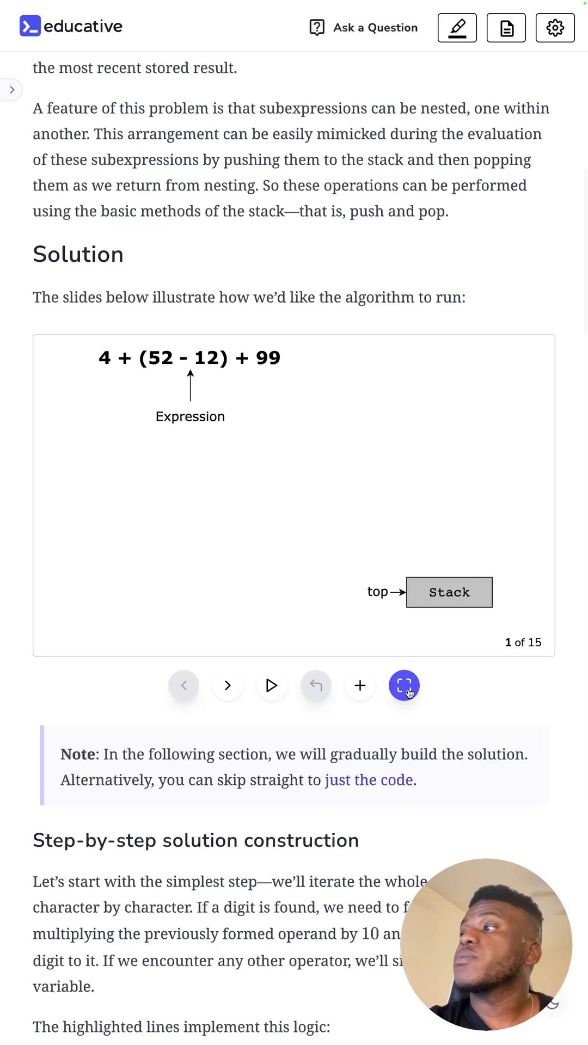
left_click(404, 684)
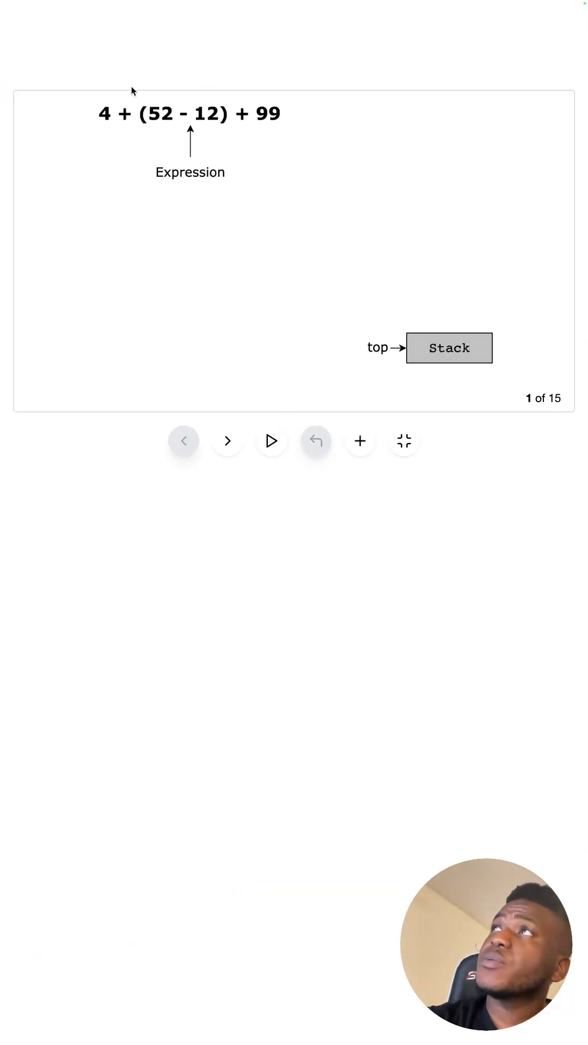
mouse_move(447, 301)
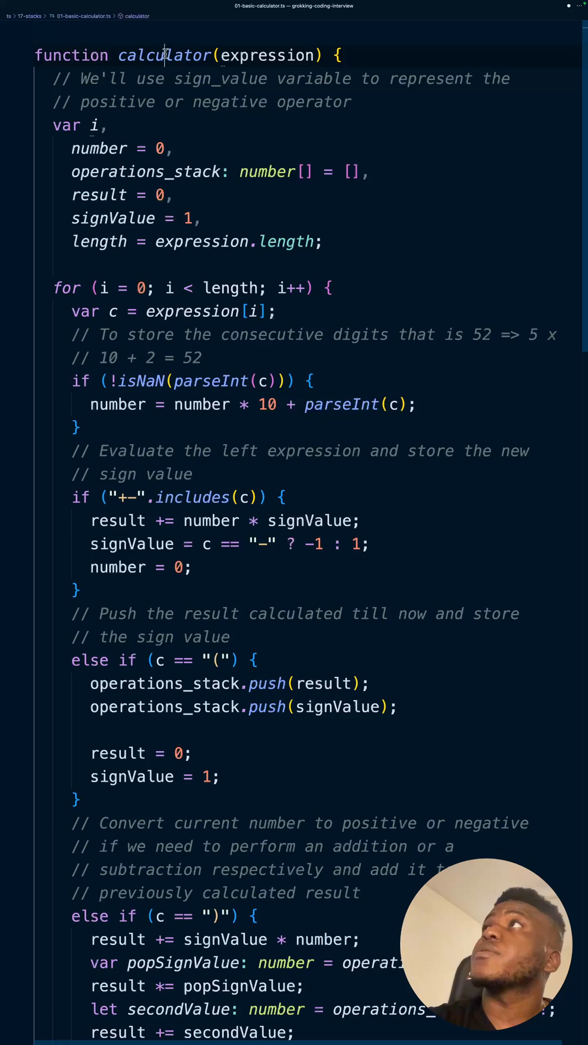
double_click(265, 55)
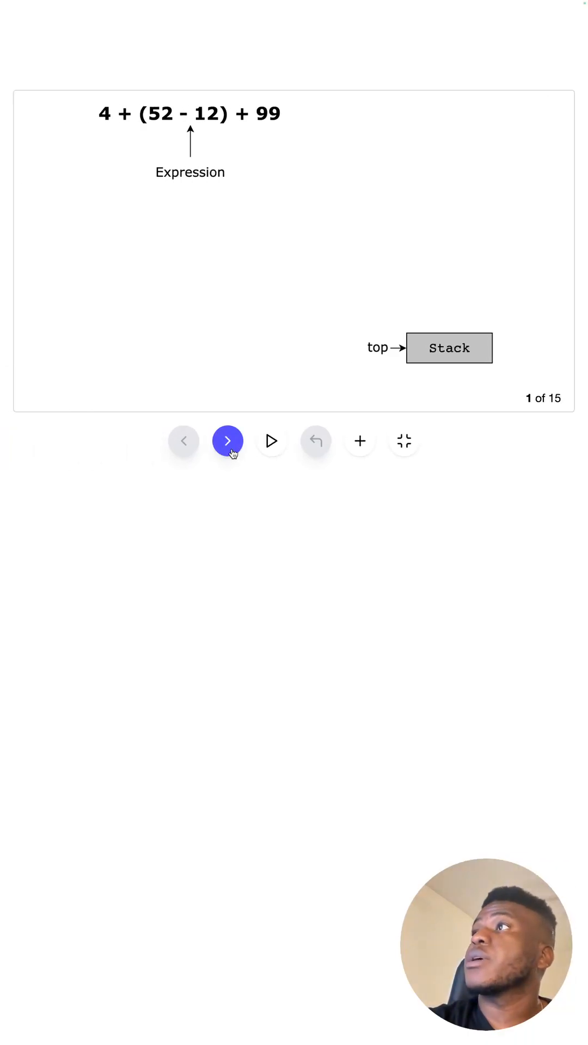
left_click(228, 440)
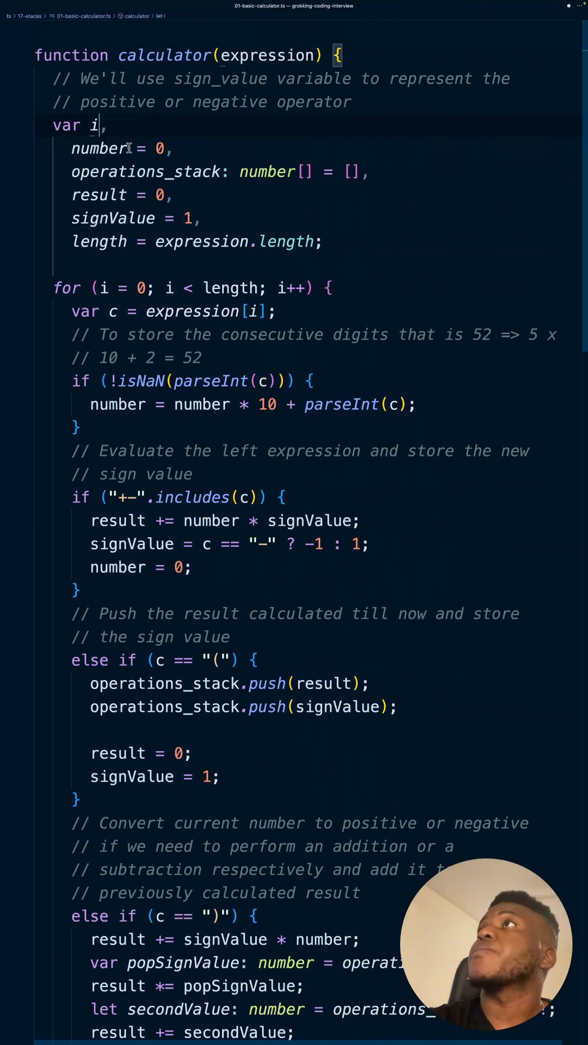
double_click(99, 148)
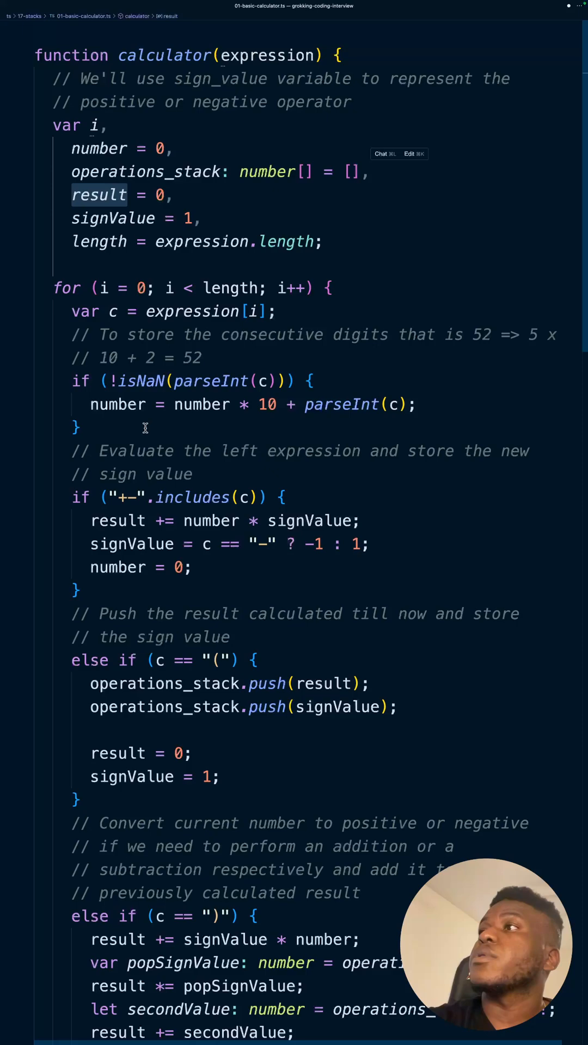
scroll("down", 3)
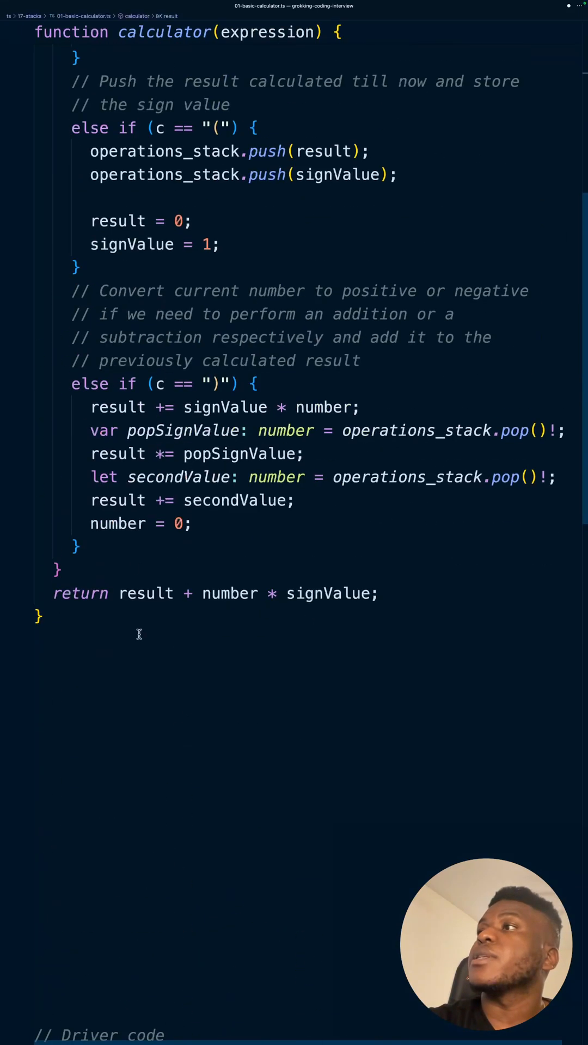
scroll("down", 3)
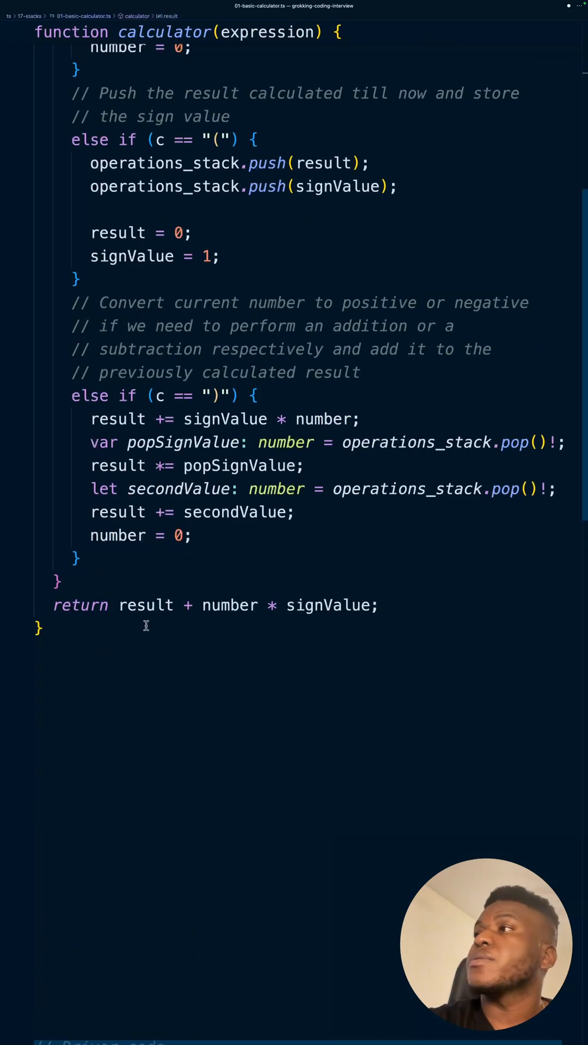
double_click(145, 669)
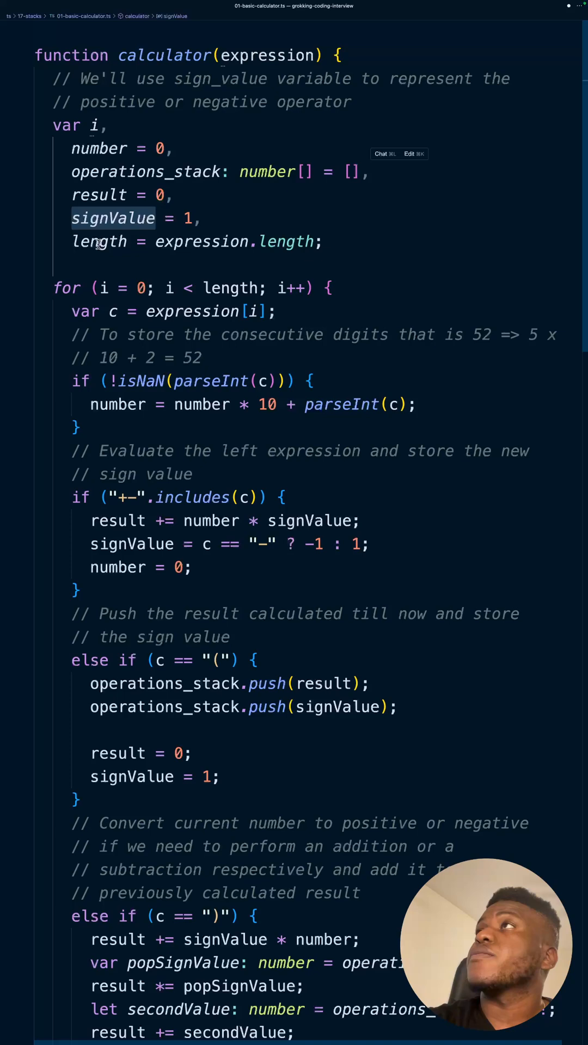
left_click(99, 241)
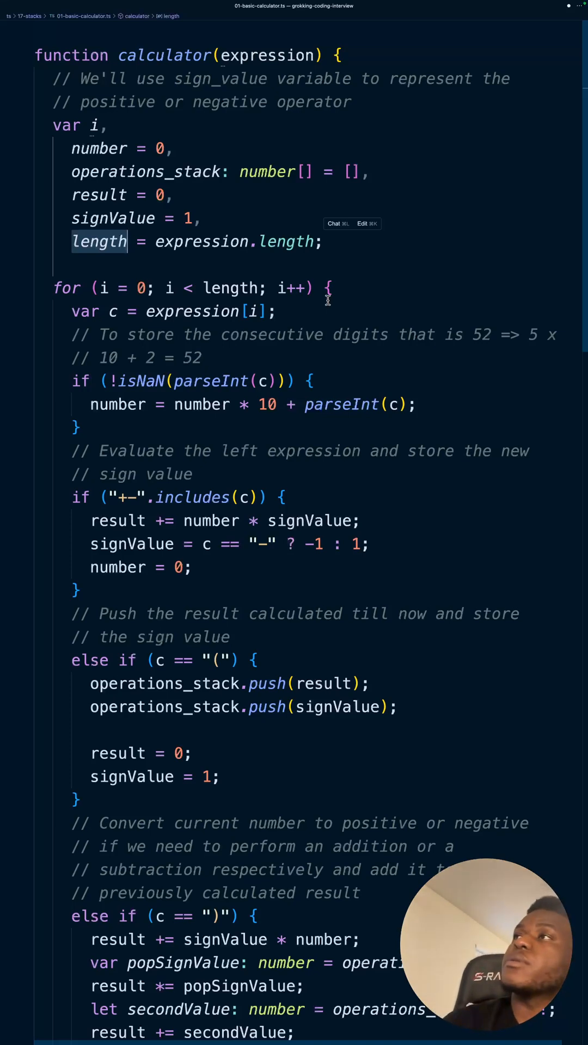
mouse_move(255, 269)
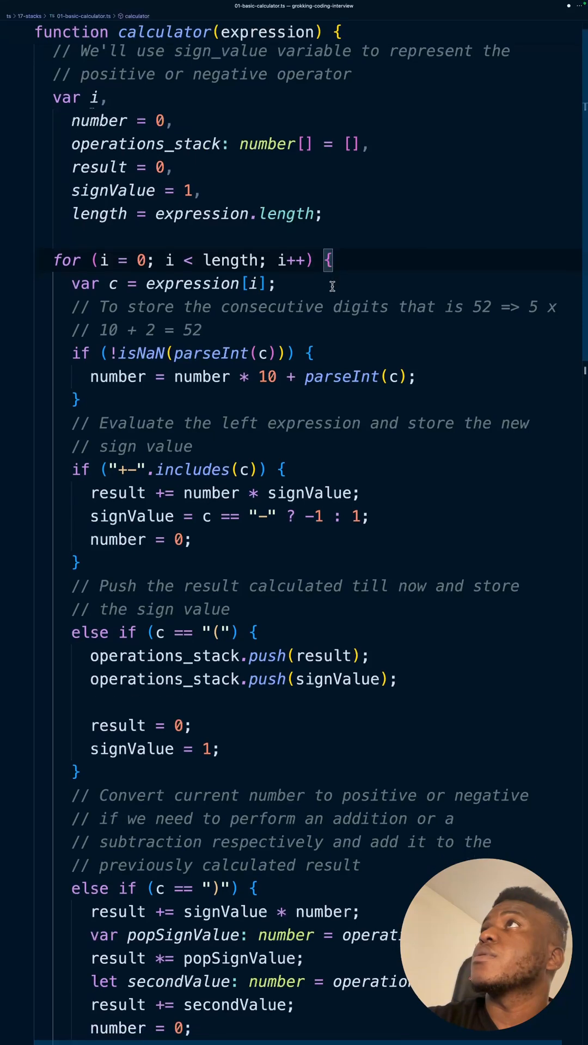
scroll("down", 3)
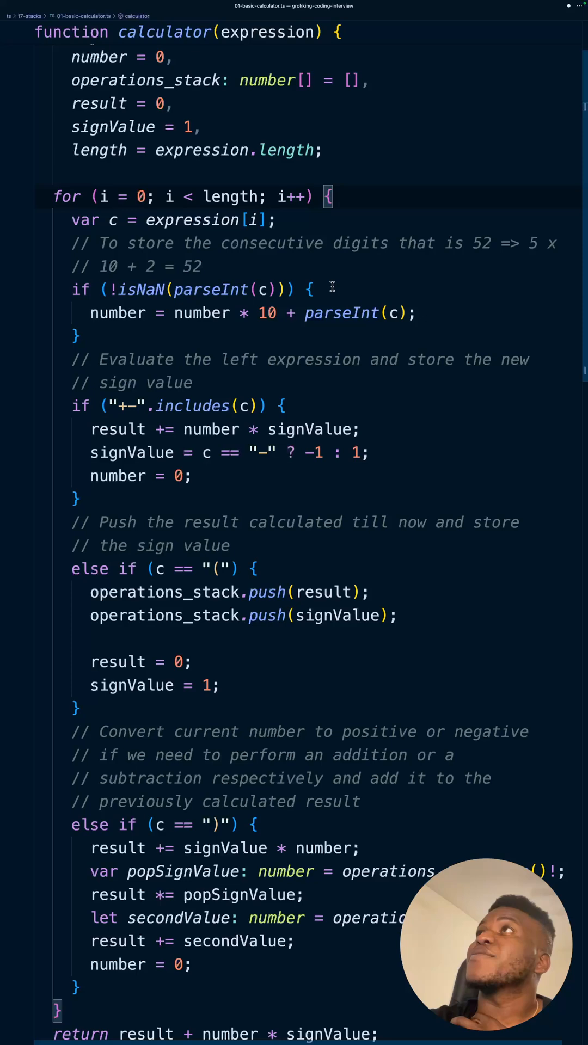
scroll("down", 3)
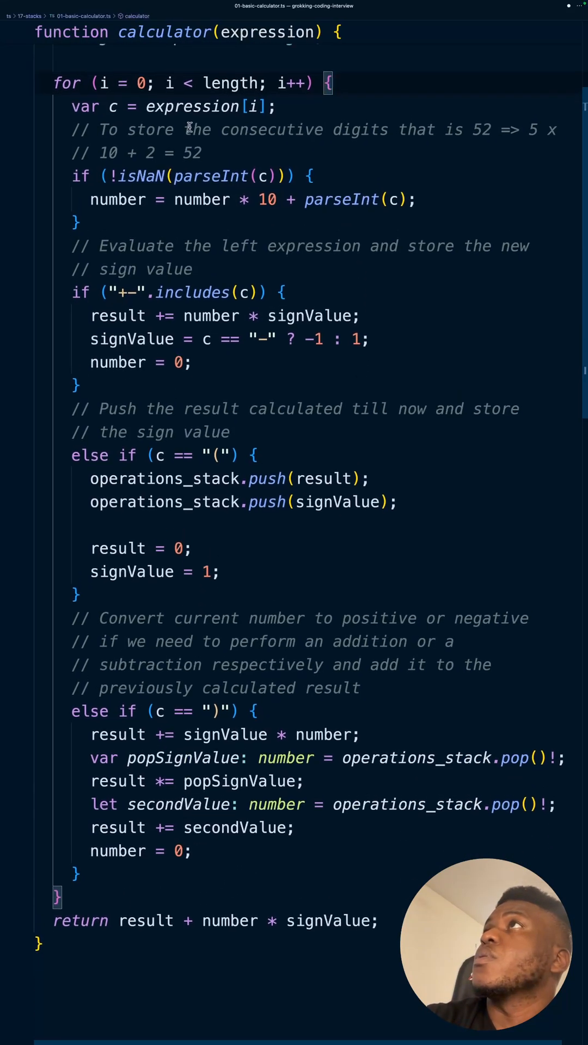
double_click(192, 107)
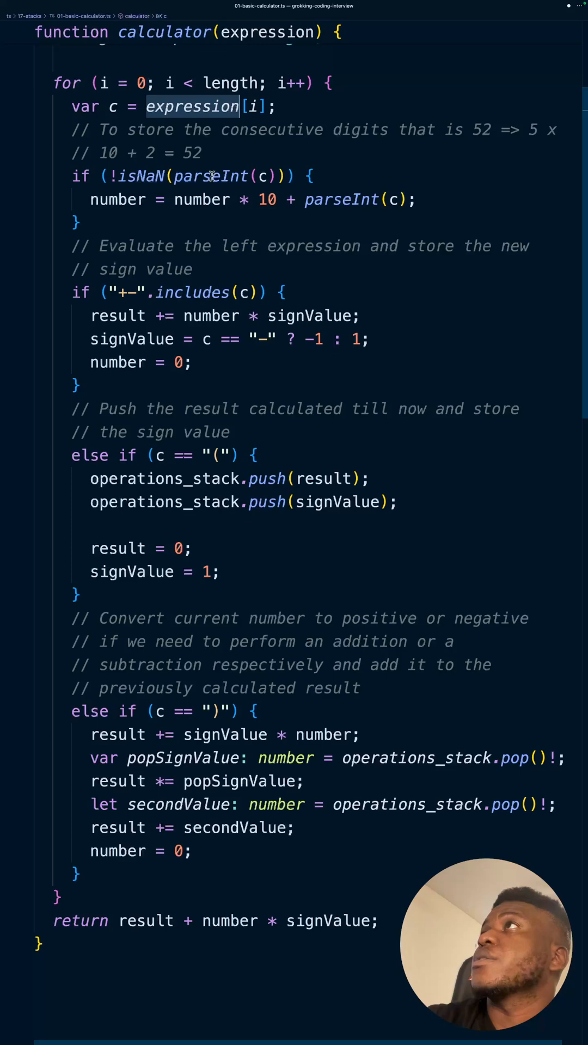
mouse_move(112, 198)
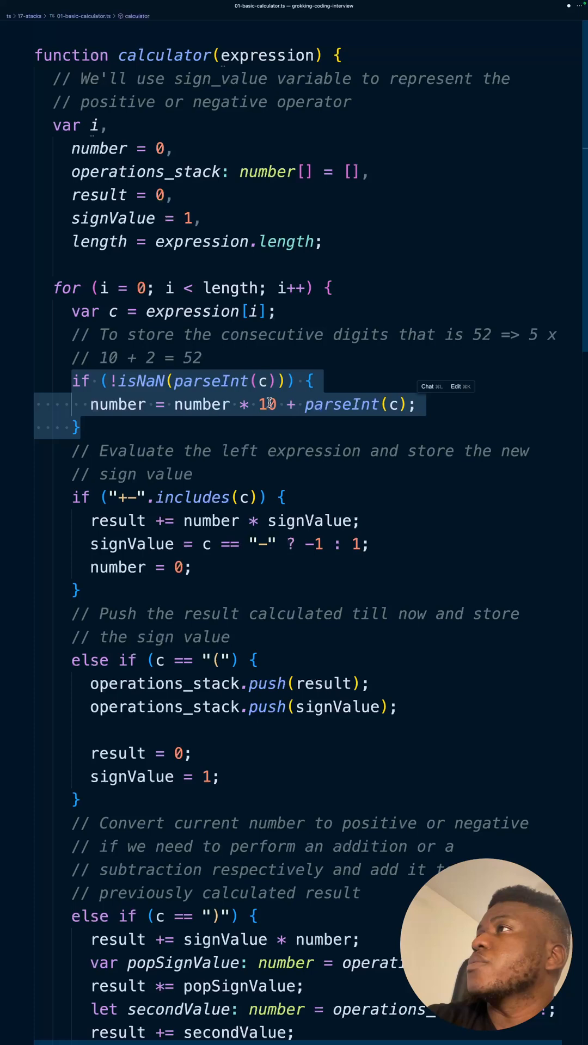
mouse_move(410, 405)
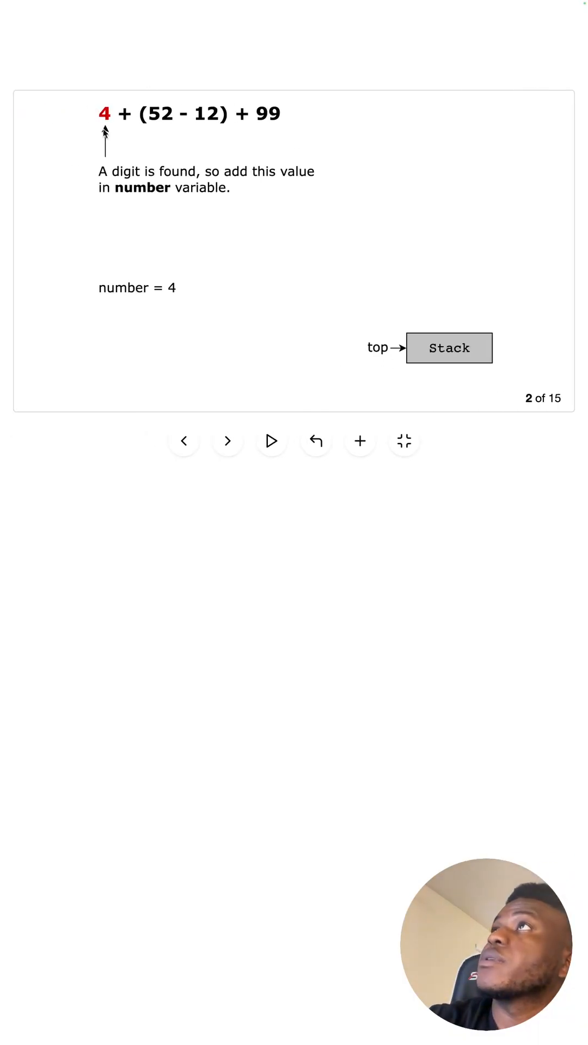
- Step the slides back to slide 2, where the digit 4 is stored in number
left_click(227, 441)
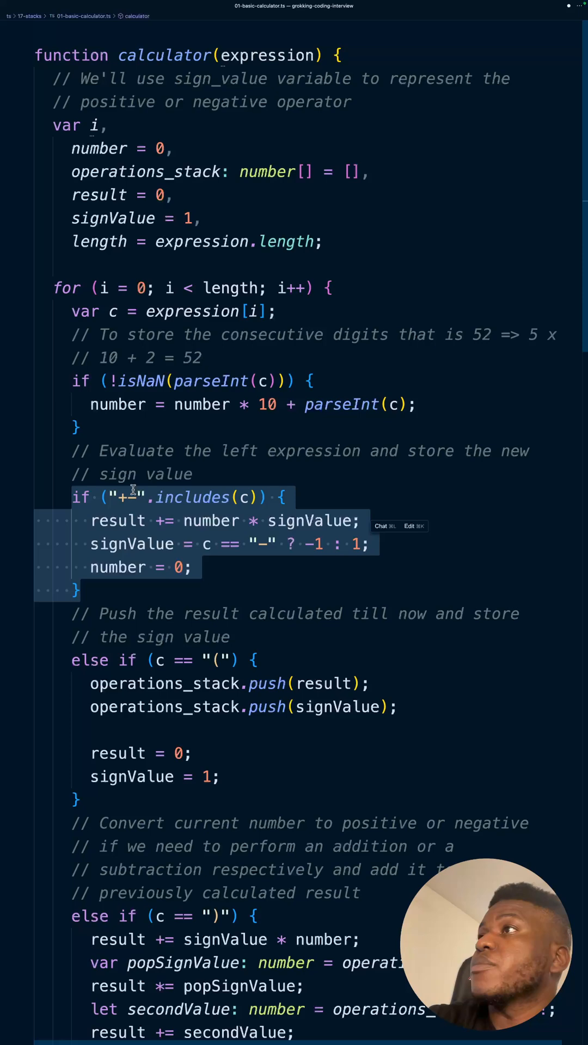
scroll("down", 3)
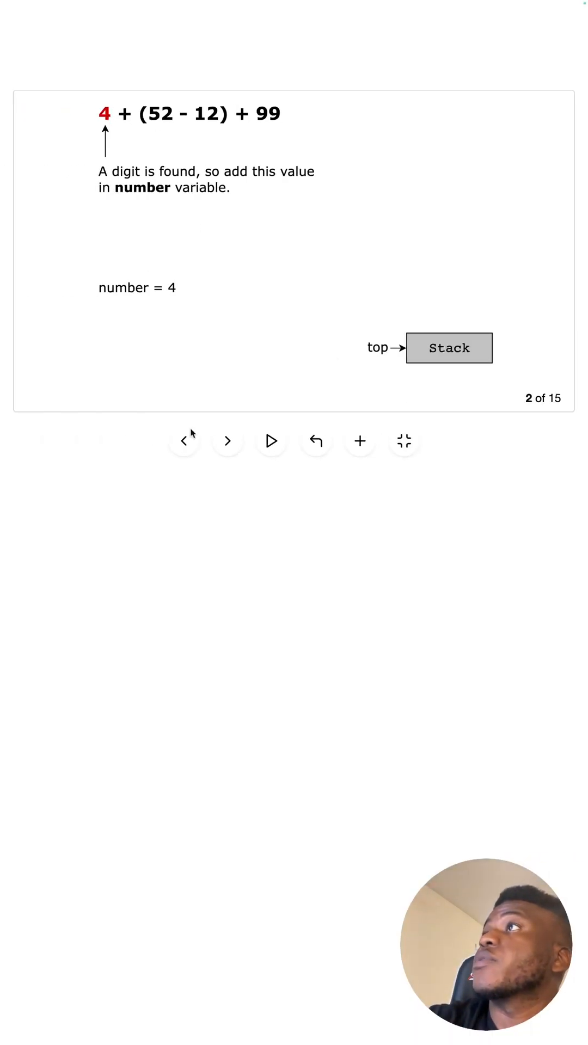
left_click(228, 441)
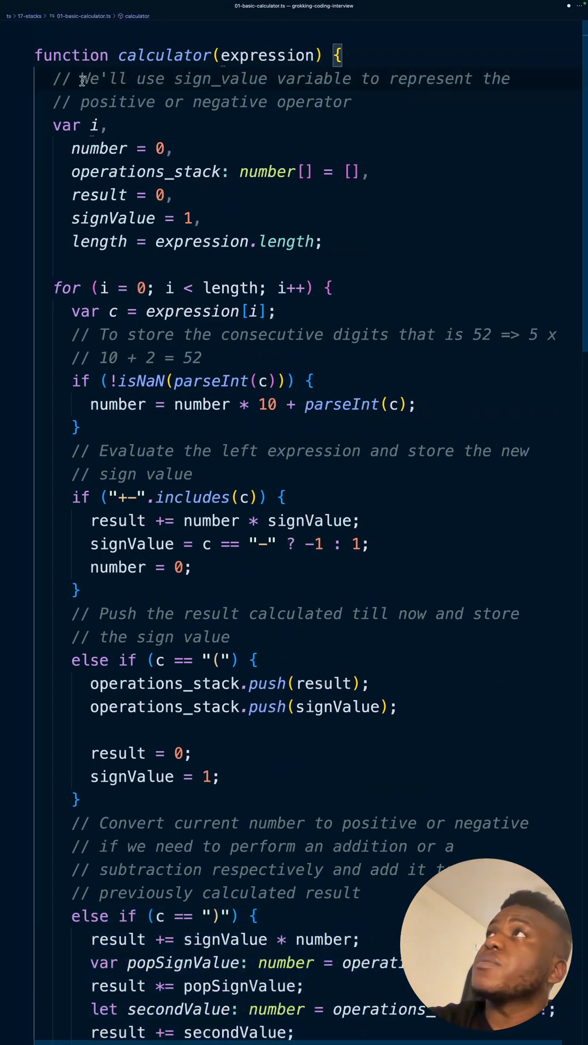
- Select 'variable' in the sign_value comment, then highlight the plus/minus operator branch
left_click_drag(79, 78, 350, 101)
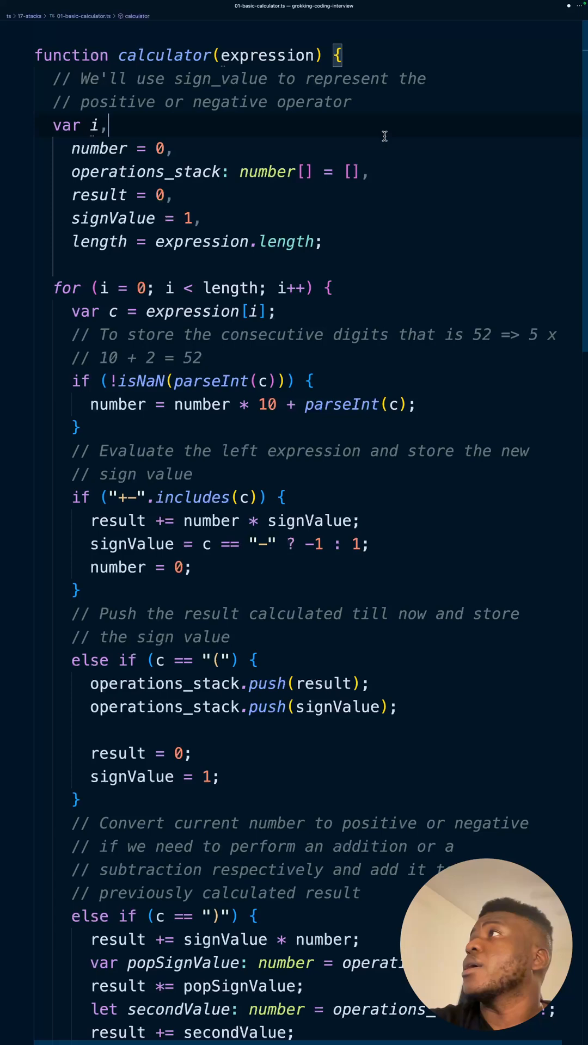
mouse_move(279, 336)
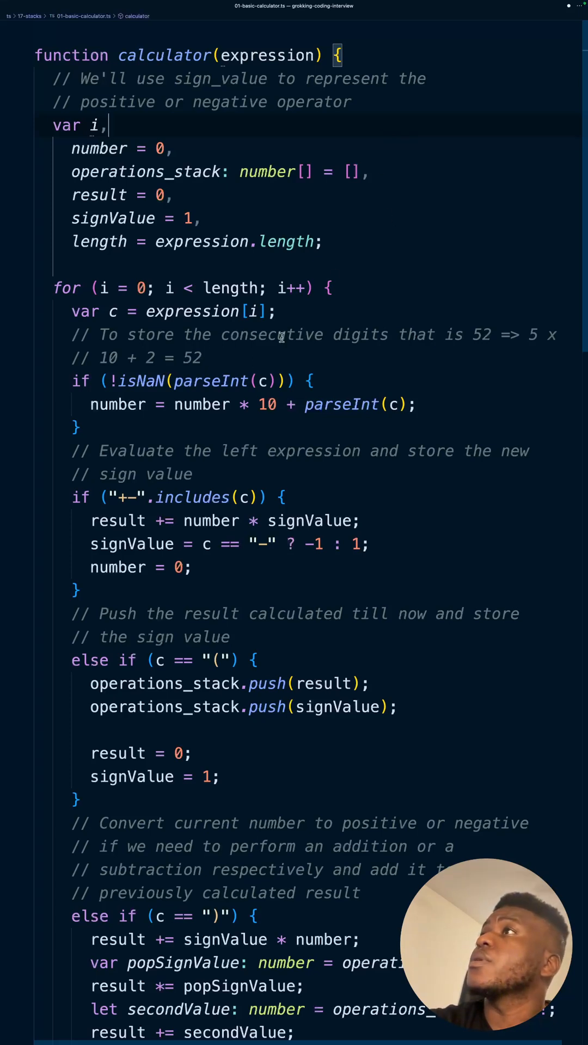
scroll("down", 3)
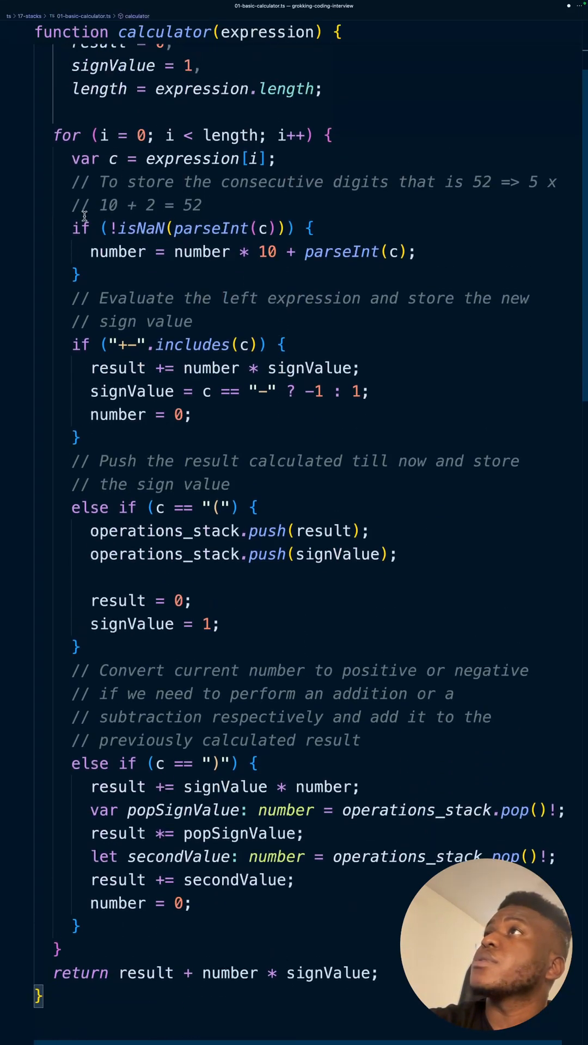
left_click_drag(72, 228, 80, 275)
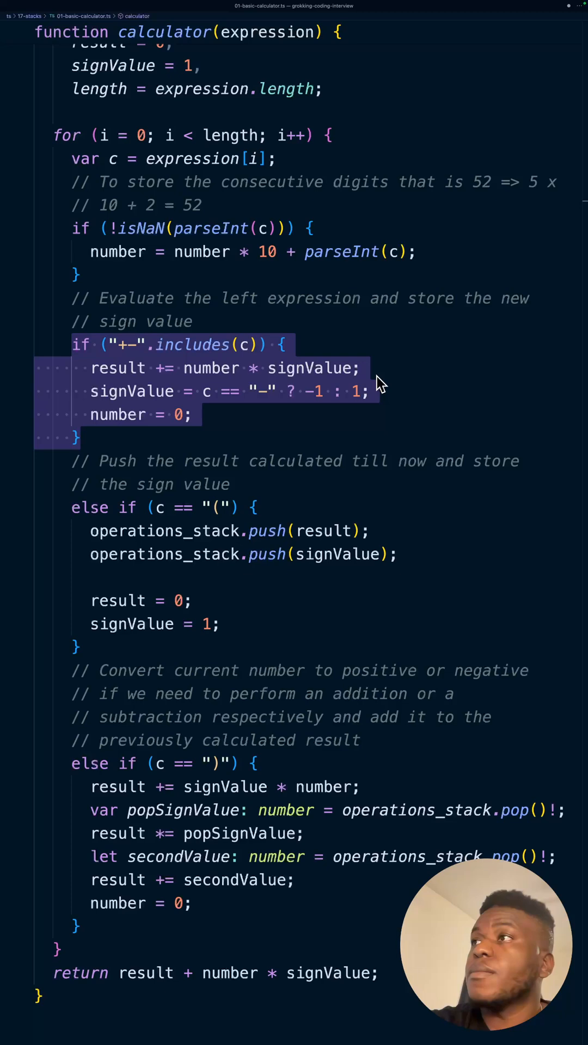
left_click(150, 345)
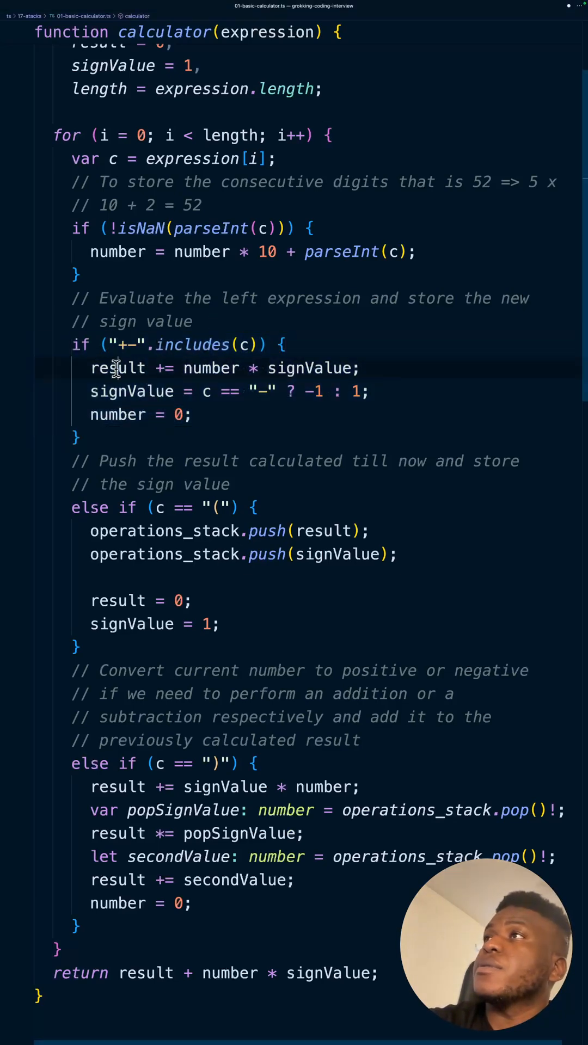
- Point out number and result in the operator branch's update lines and mark the following block
double_click(118, 368)
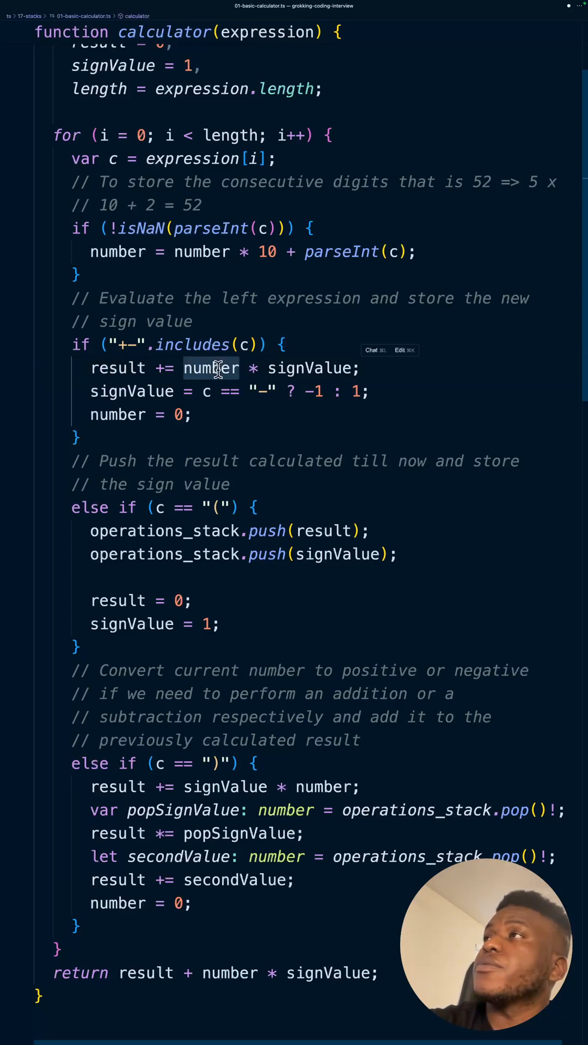
mouse_move(304, 367)
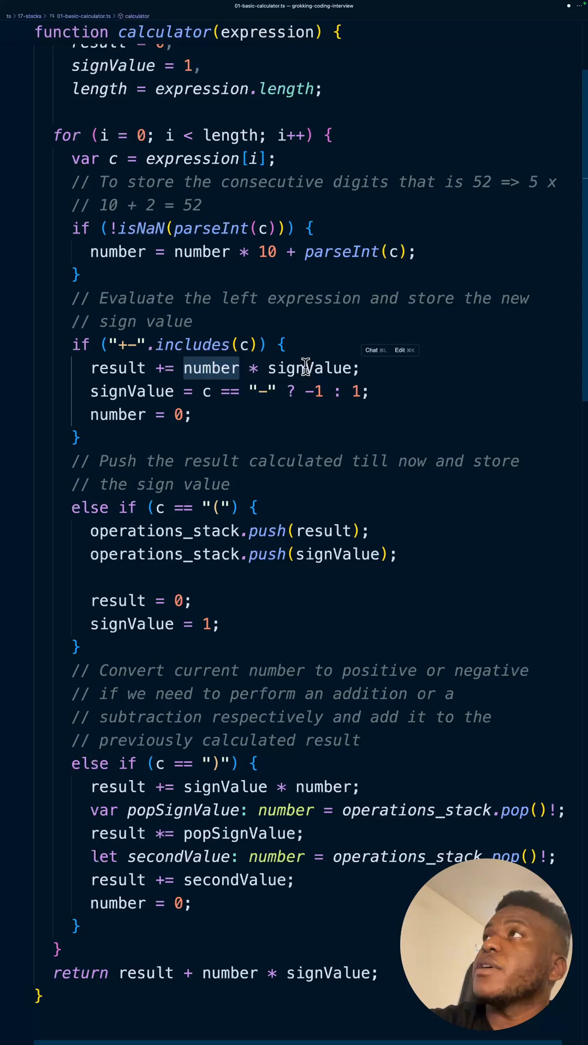
scroll("down", 3)
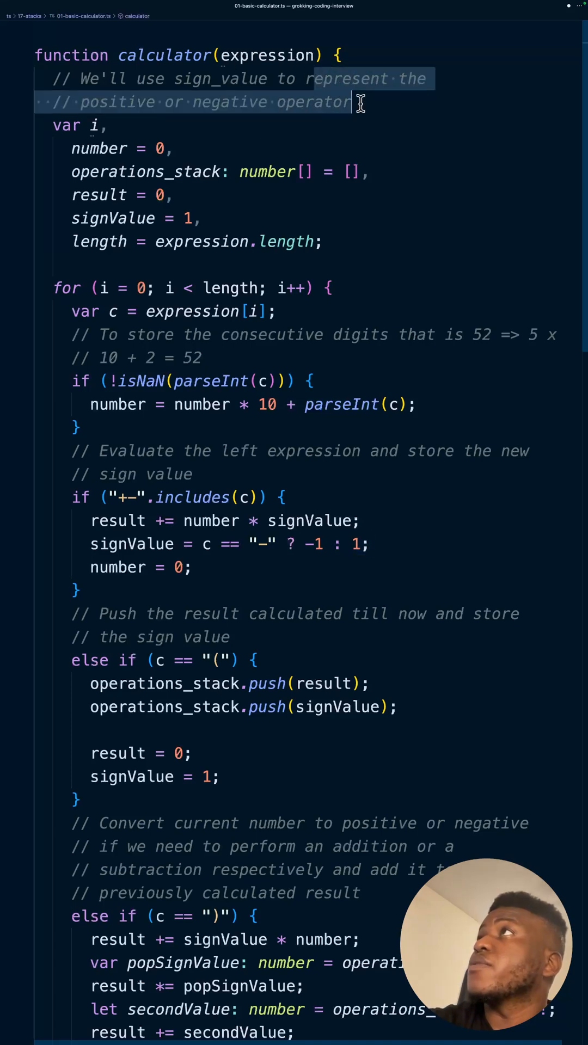
scroll("down", 3)
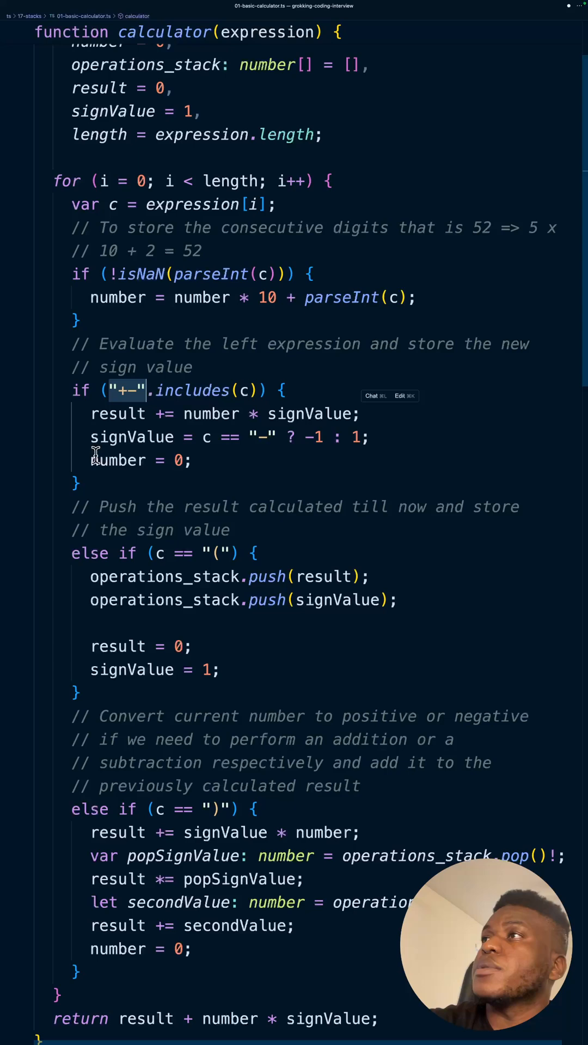
double_click(118, 413)
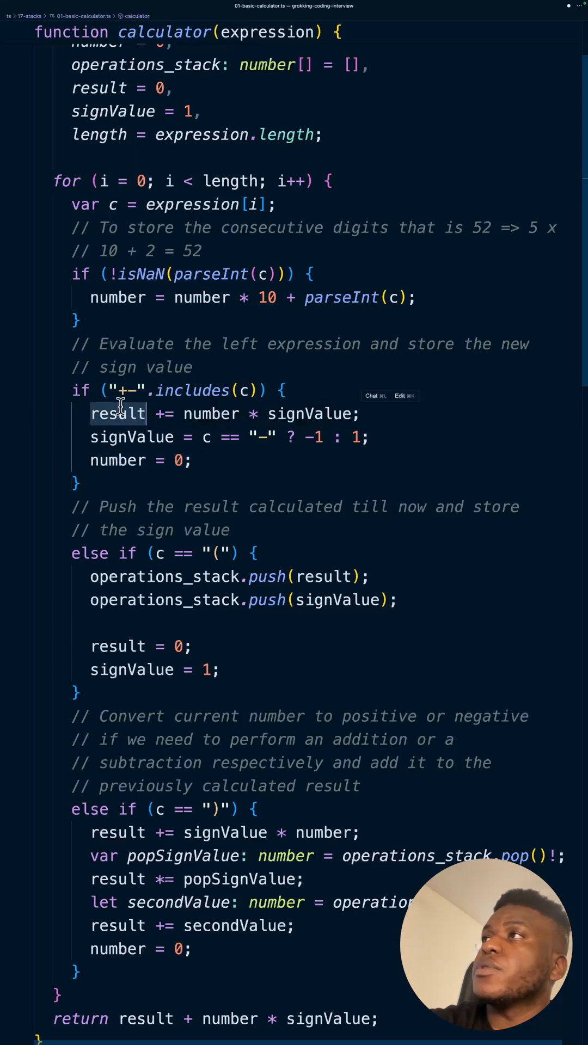
mouse_move(210, 414)
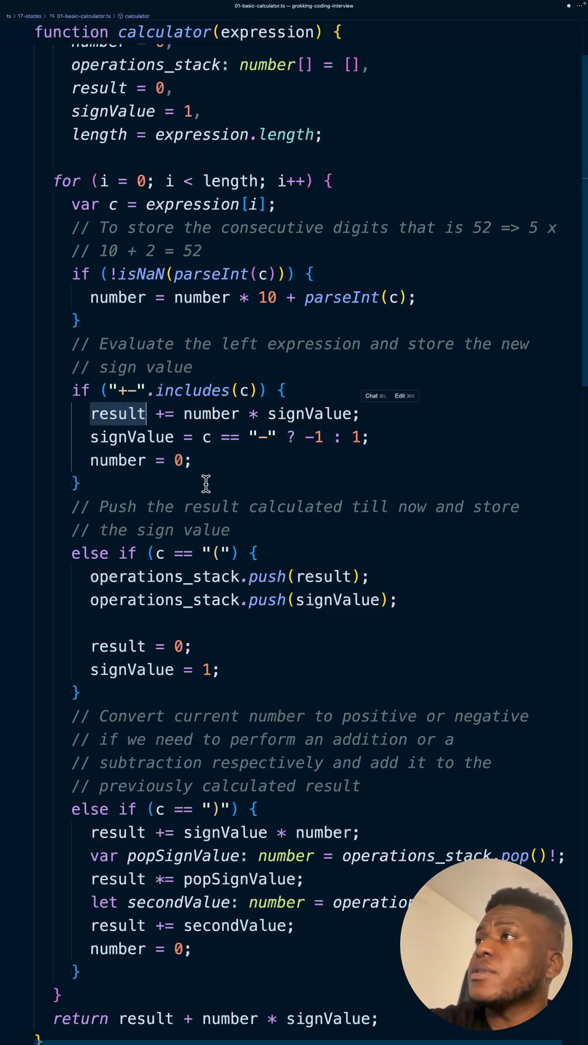
left_click_drag(80, 553, 154, 961)
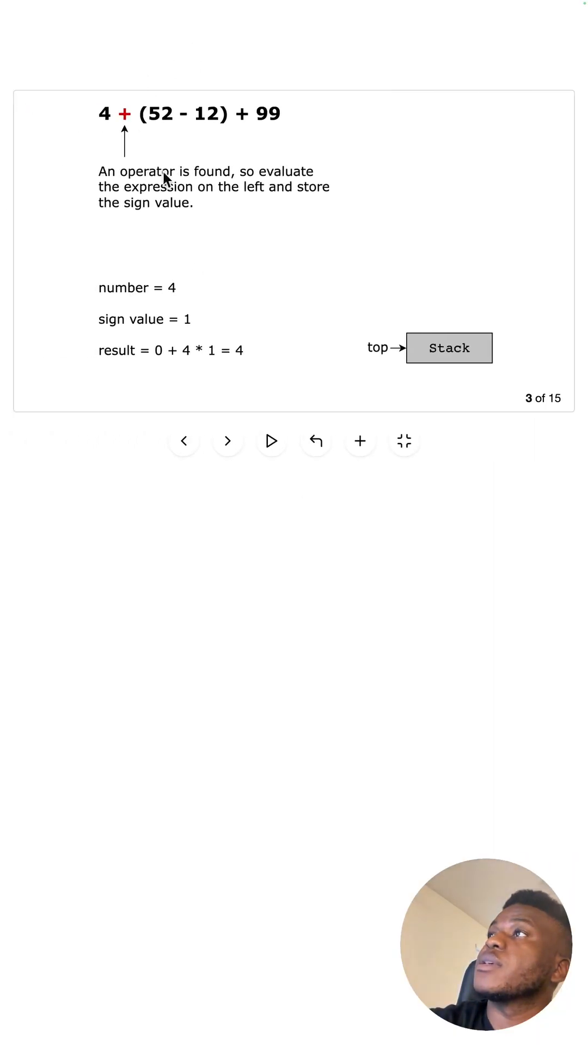
- Advance to slide 4, where the left parenthesis pushes result 4 and sign 1 onto the stack
left_click(228, 441)
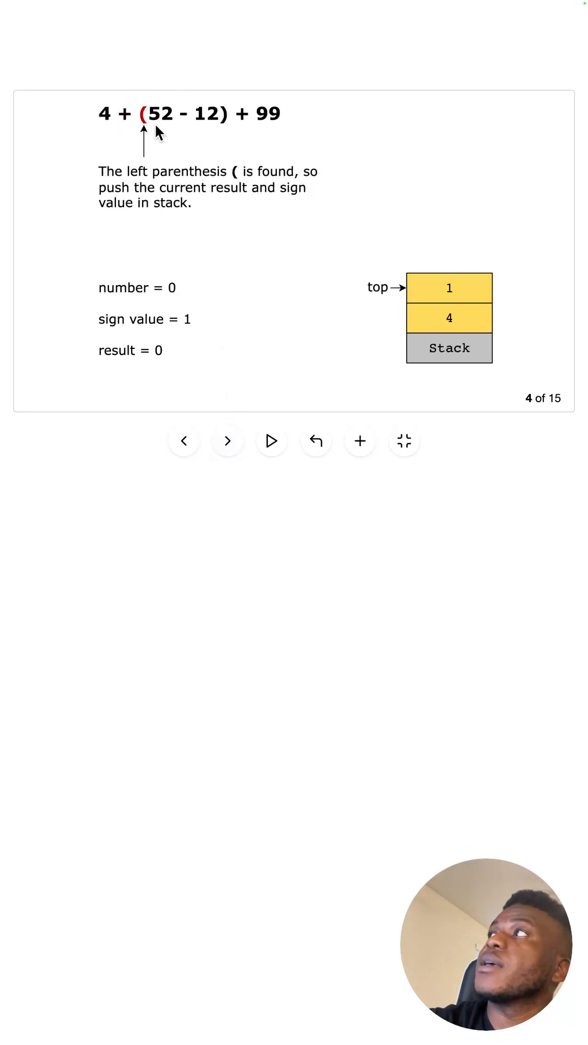
mouse_move(182, 214)
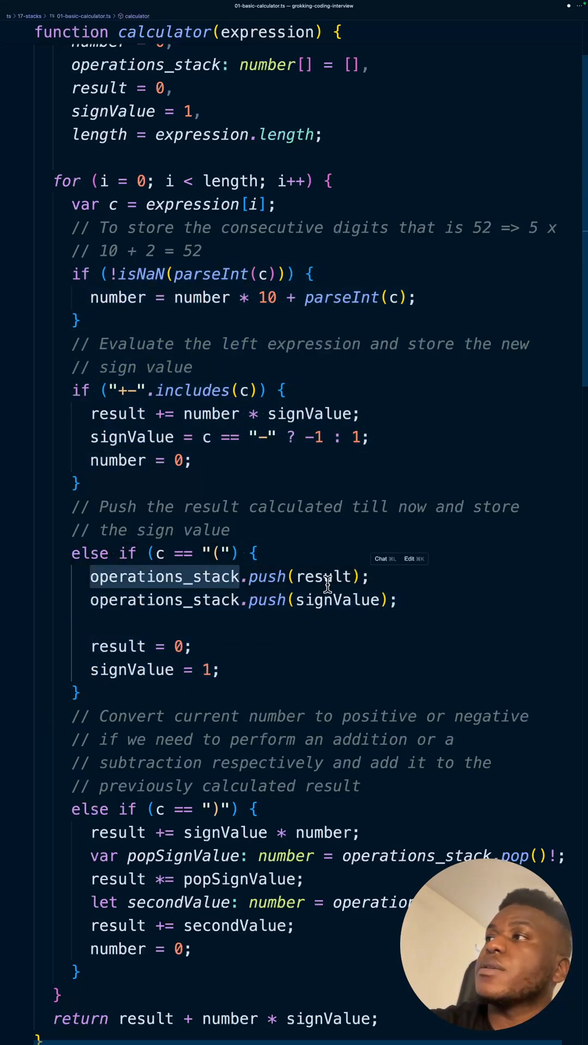
- Point out operations_stack in the push line and number in the digit-accumulation line
double_click(324, 577)
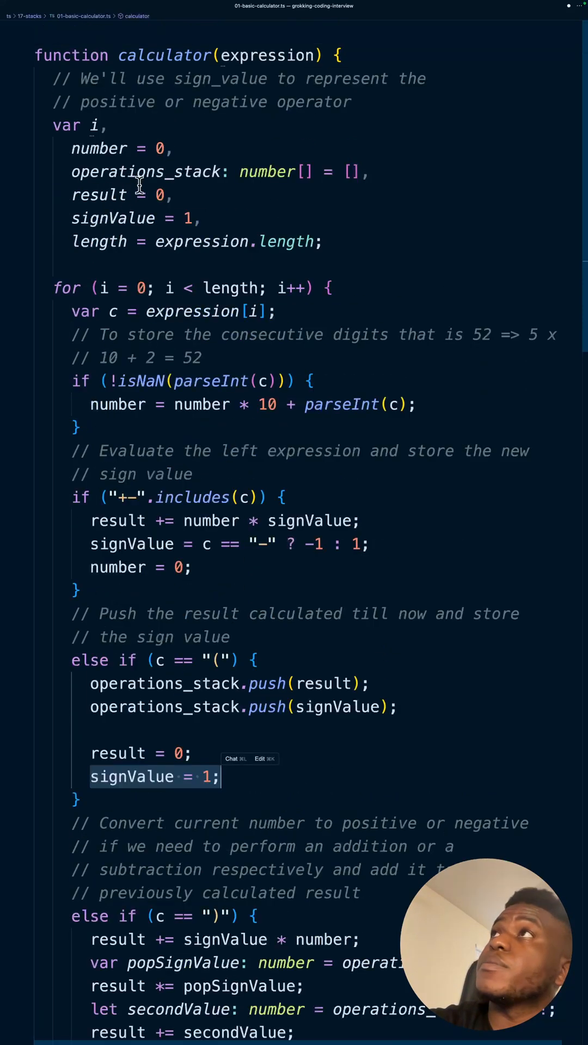
scroll("down", 3)
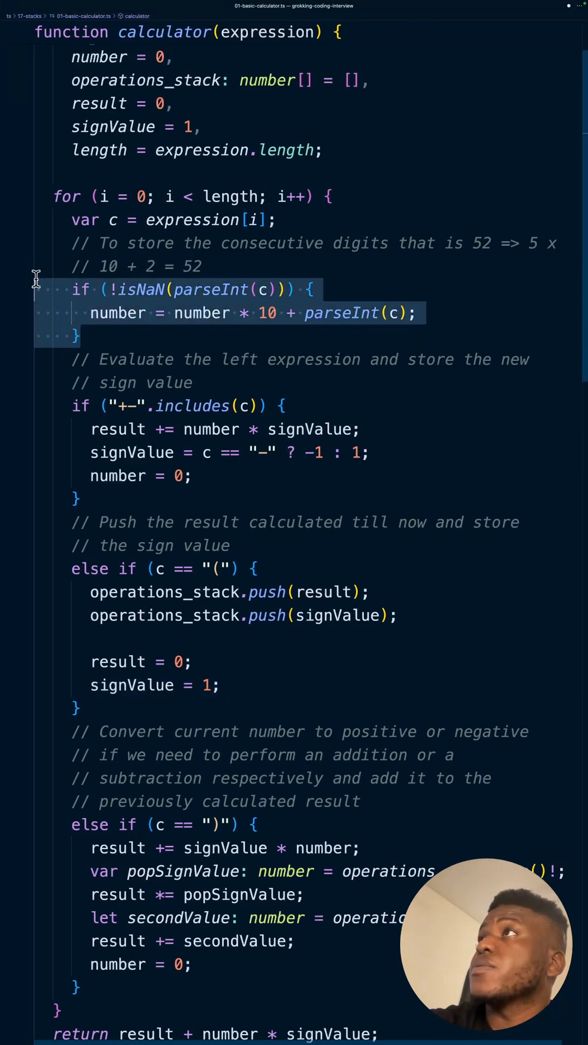
mouse_move(137, 314)
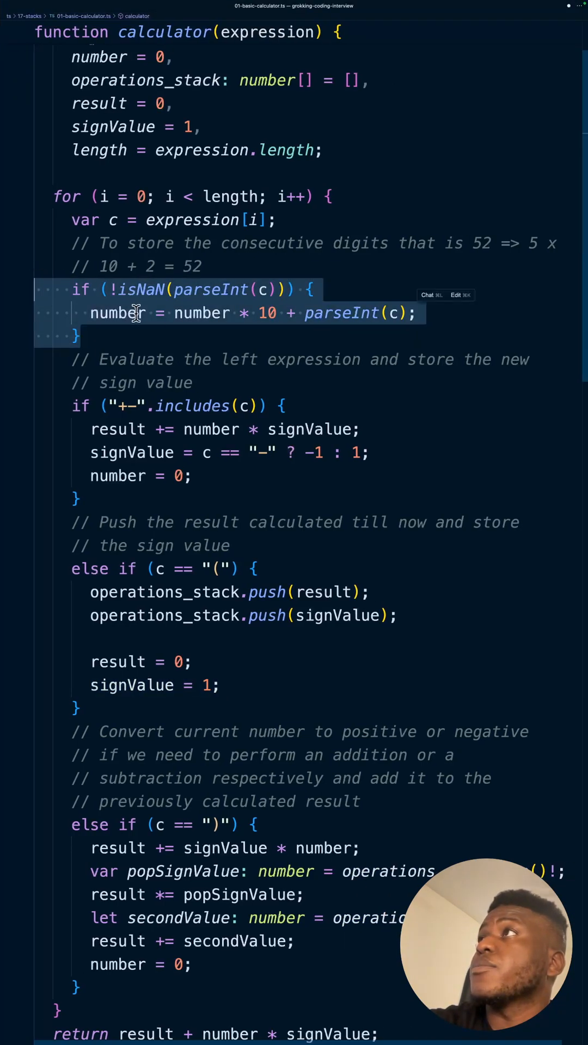
double_click(200, 312)
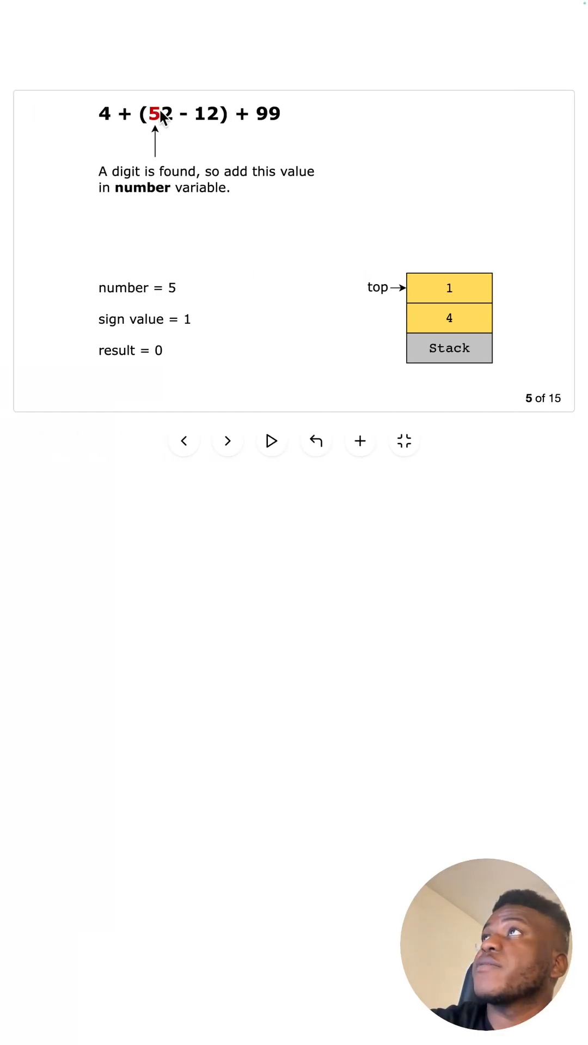
- Advance to slide 6 where number becomes 5 * 10 + 2 = 52, re-marking number in the code
left_click(227, 441)
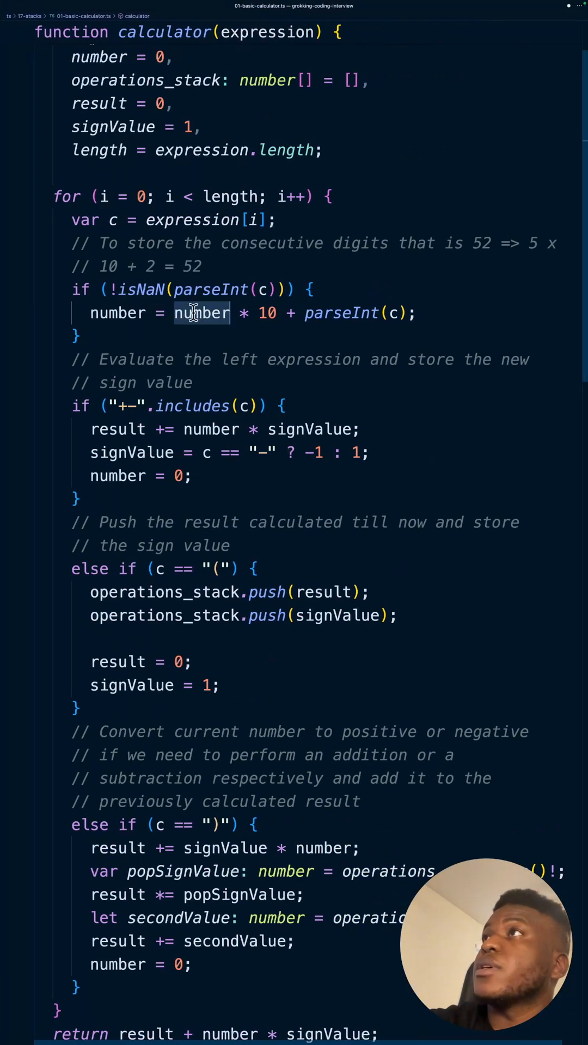
mouse_move(473, 242)
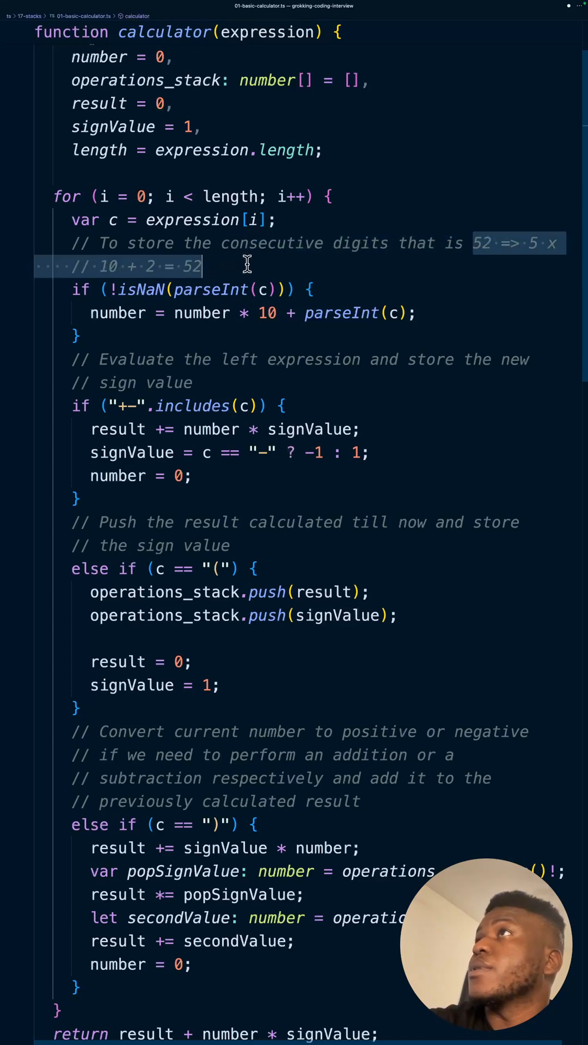
double_click(202, 312)
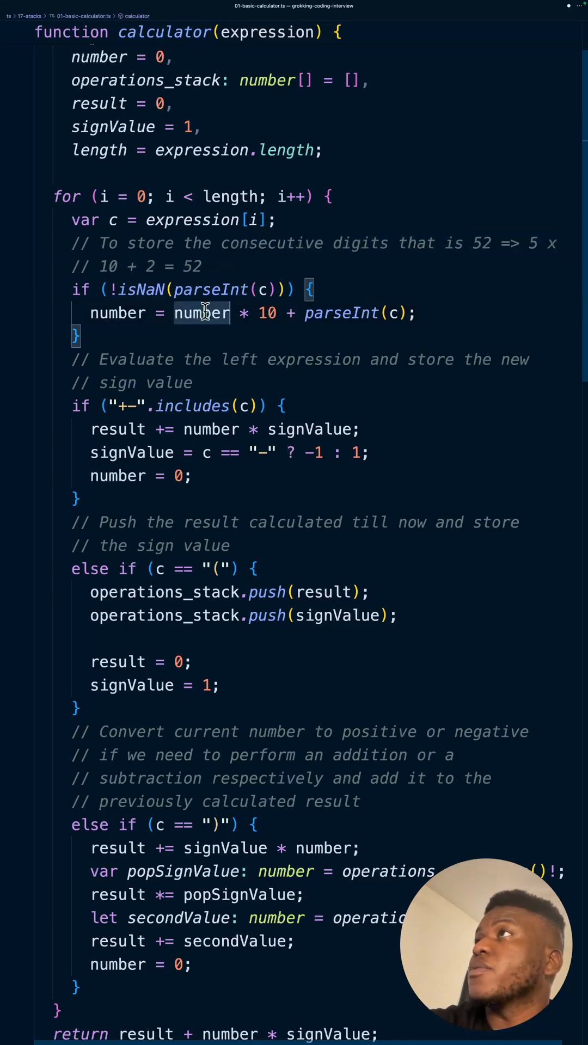
double_click(203, 313)
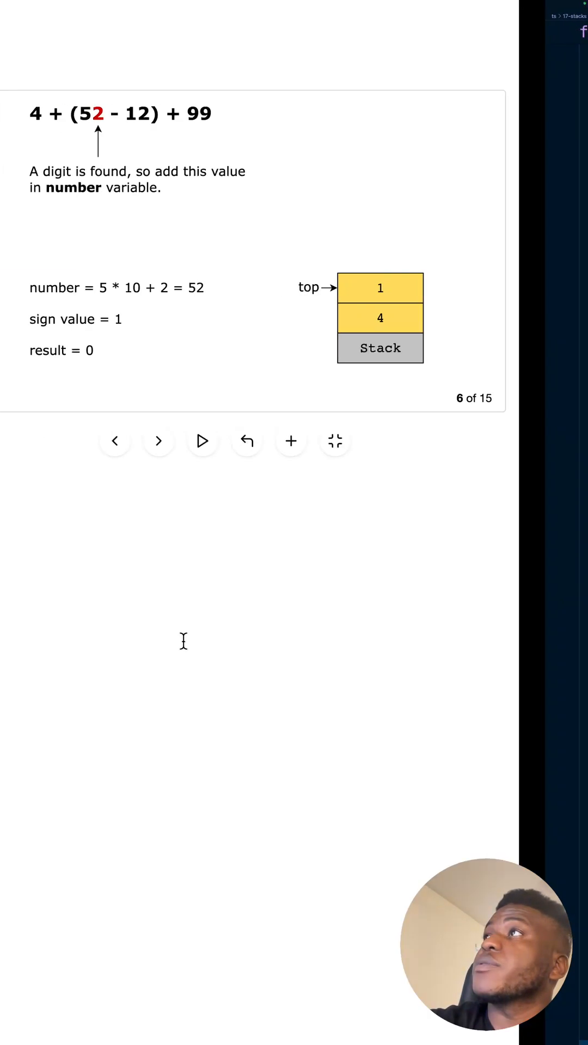
- Step forward through the minus operator and left-parenthesis slides of the walkthrough
left_click(228, 440)
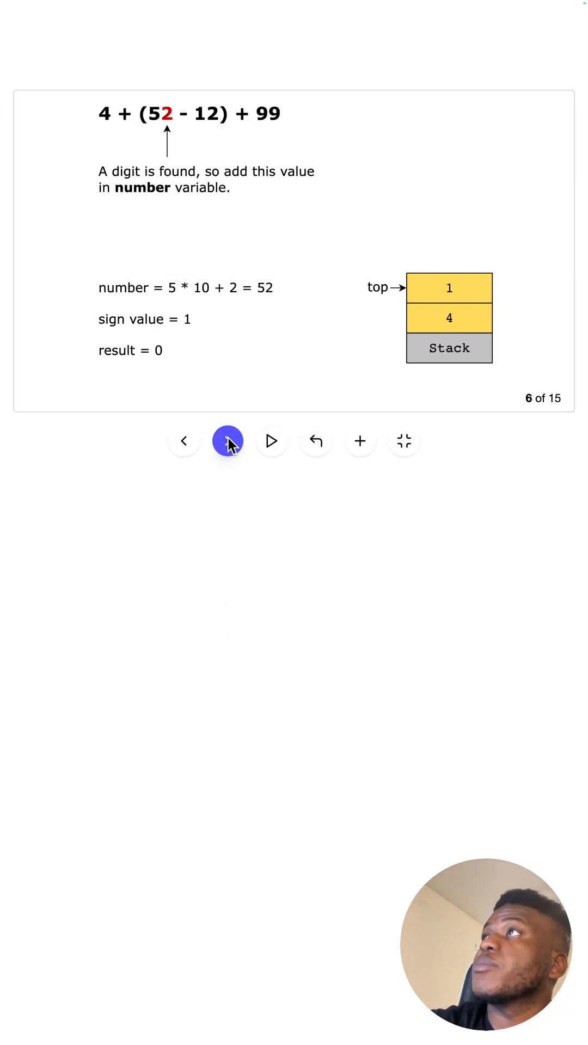
left_click(228, 441)
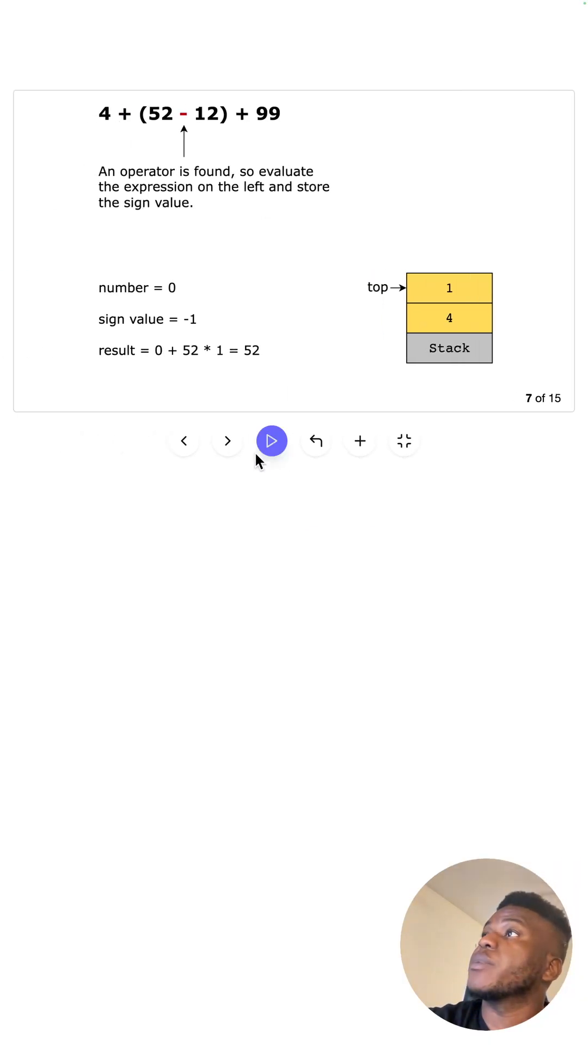
left_click(227, 441)
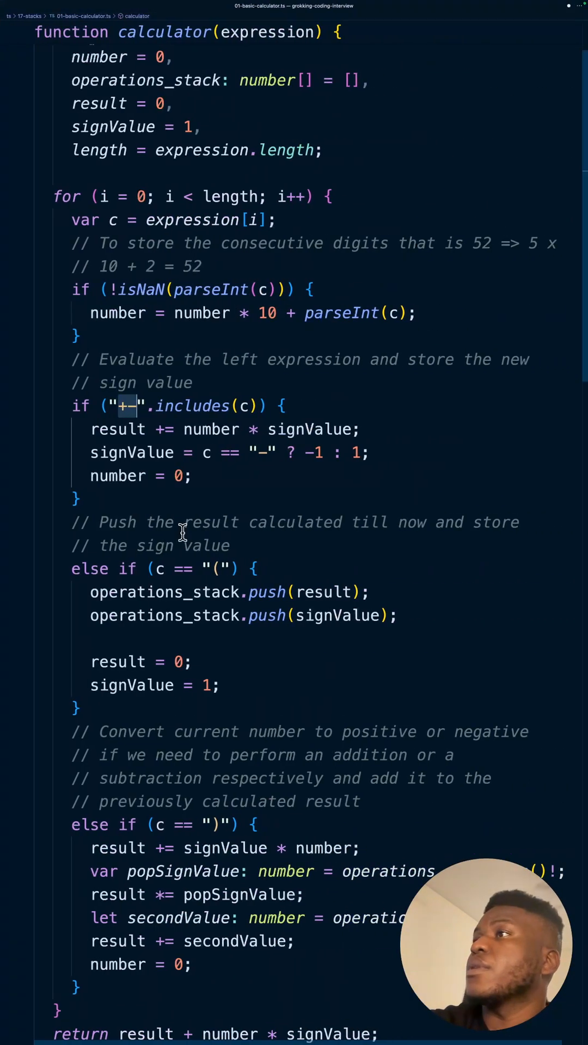
scroll("down", 3)
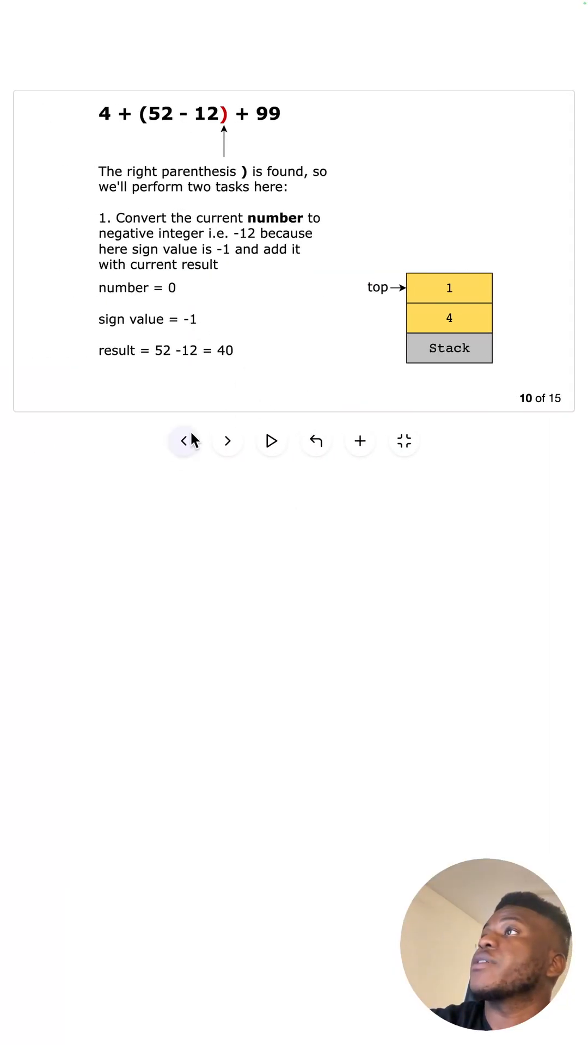
- Continue through the digit 2 step to slide 10, where the right parenthesis gives 52 - 12 = 40
left_click(184, 441)
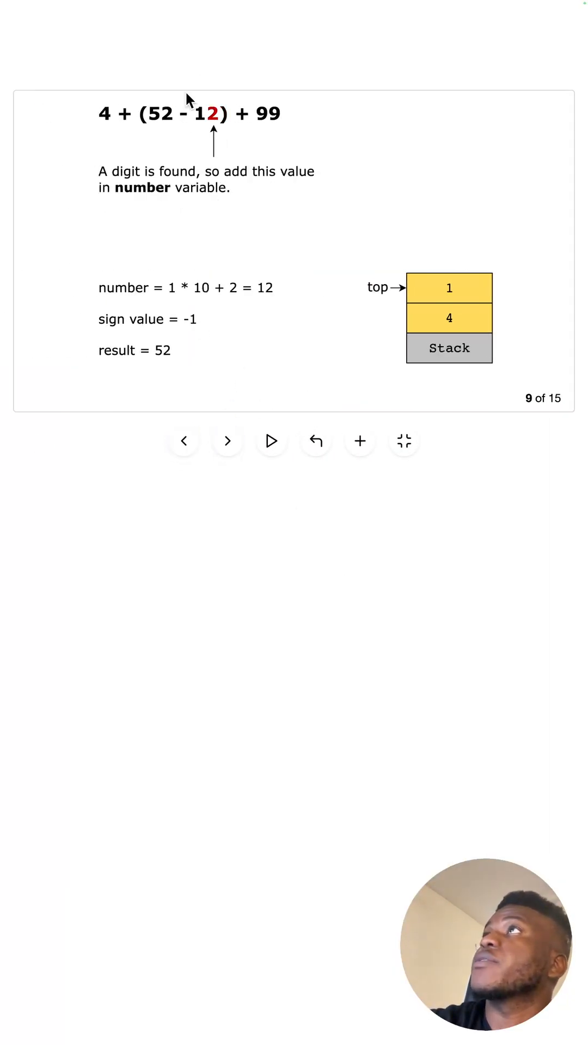
left_click(227, 440)
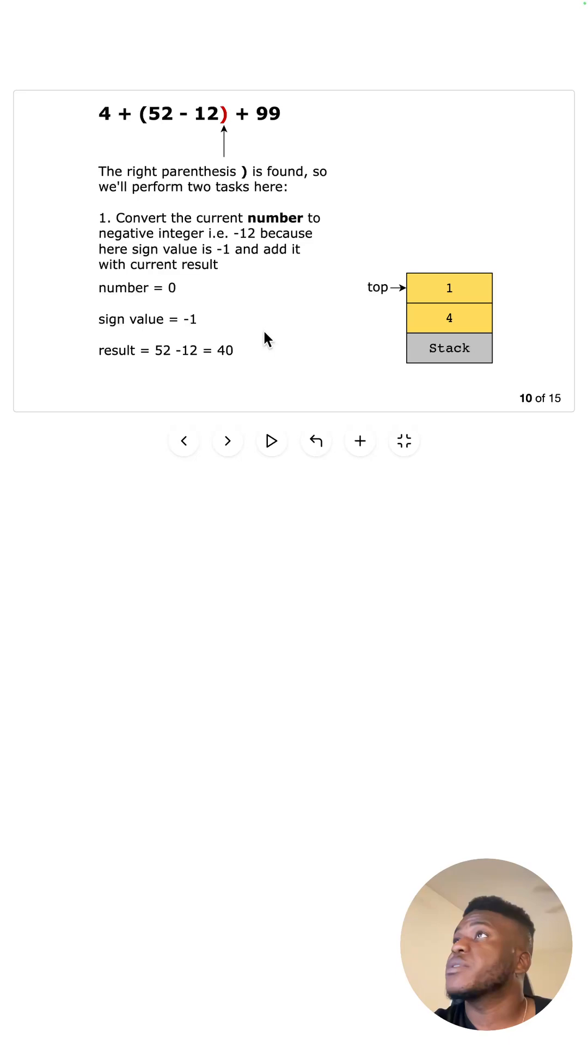
left_click(228, 441)
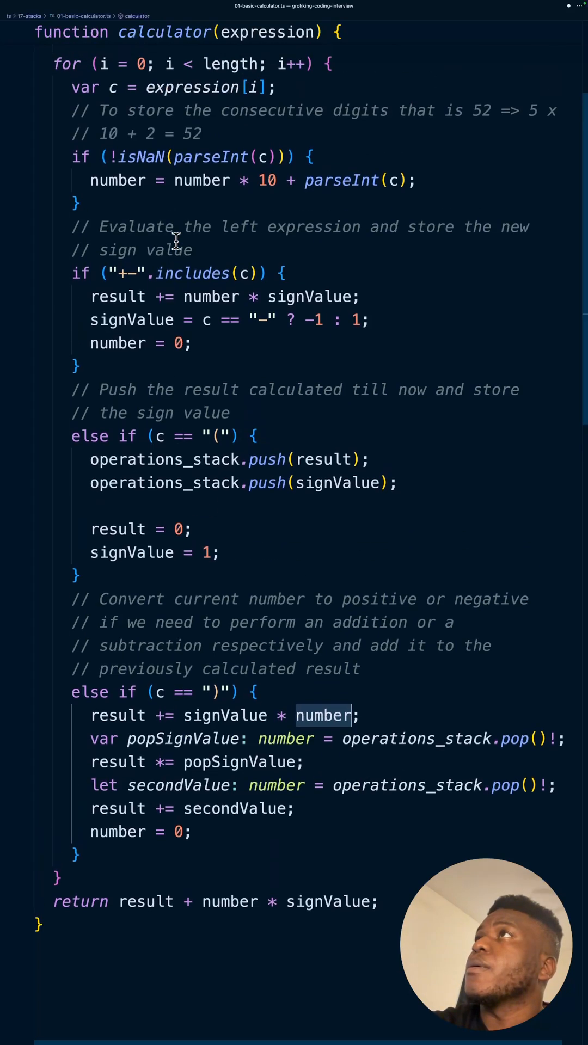
mouse_move(126, 180)
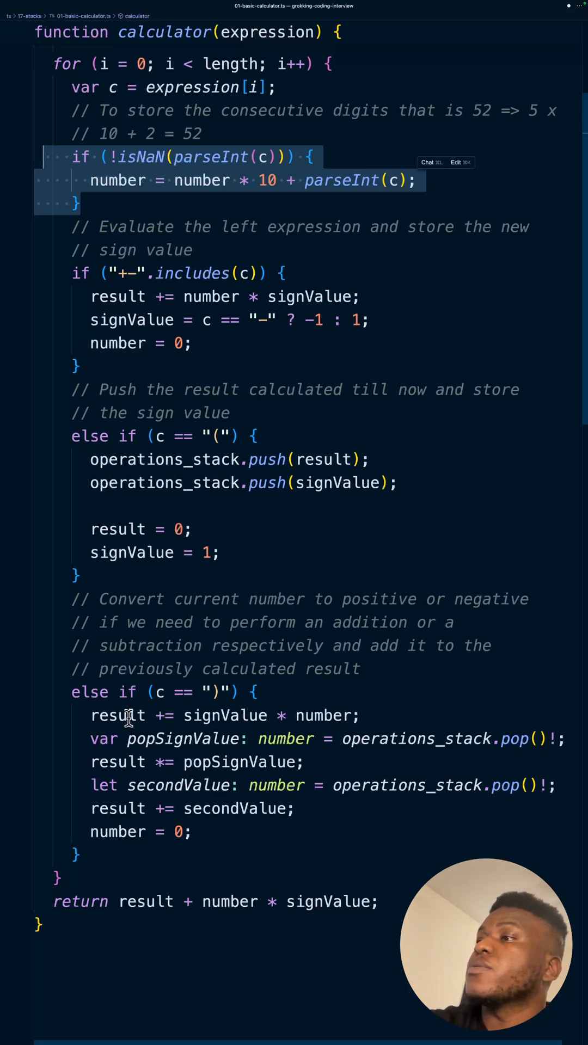
mouse_move(154, 715)
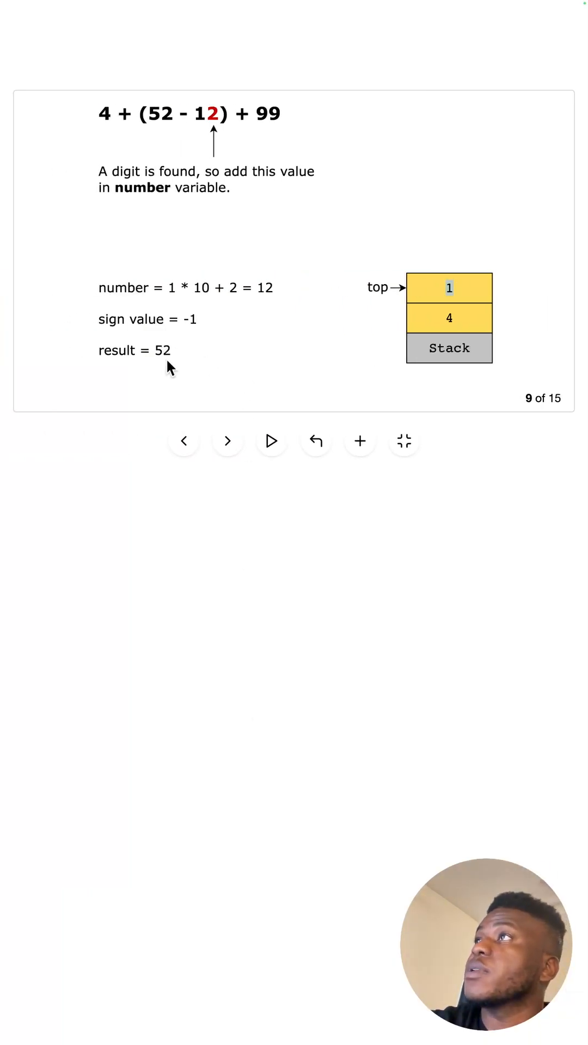
- Revisit slide 9, where number becomes 12, matching the isNaN digit-parsing block
left_click(227, 441)
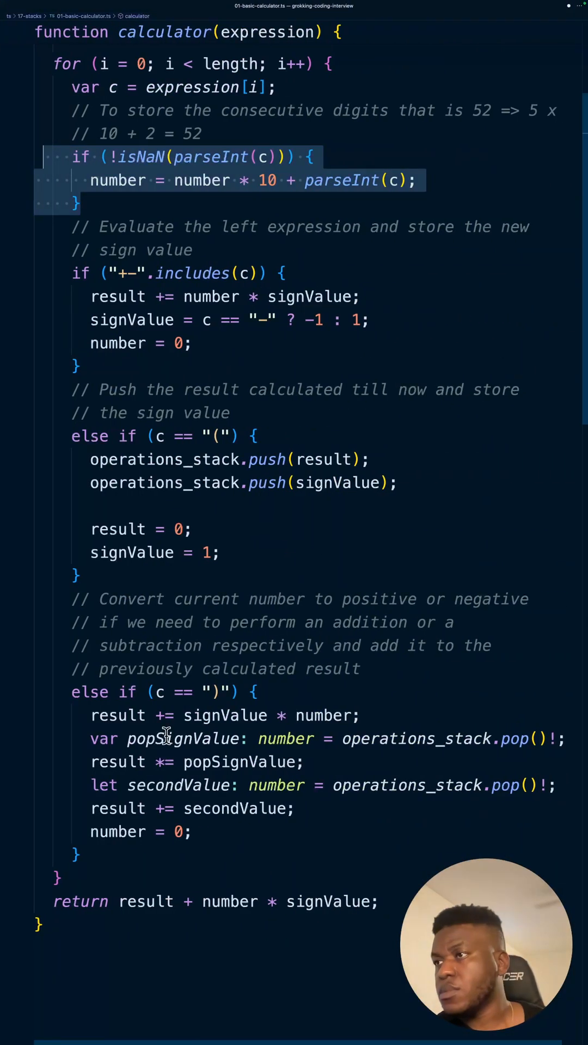
- Point out popSignValue, its application to result, and secondValue in the ')' branch
double_click(183, 738)
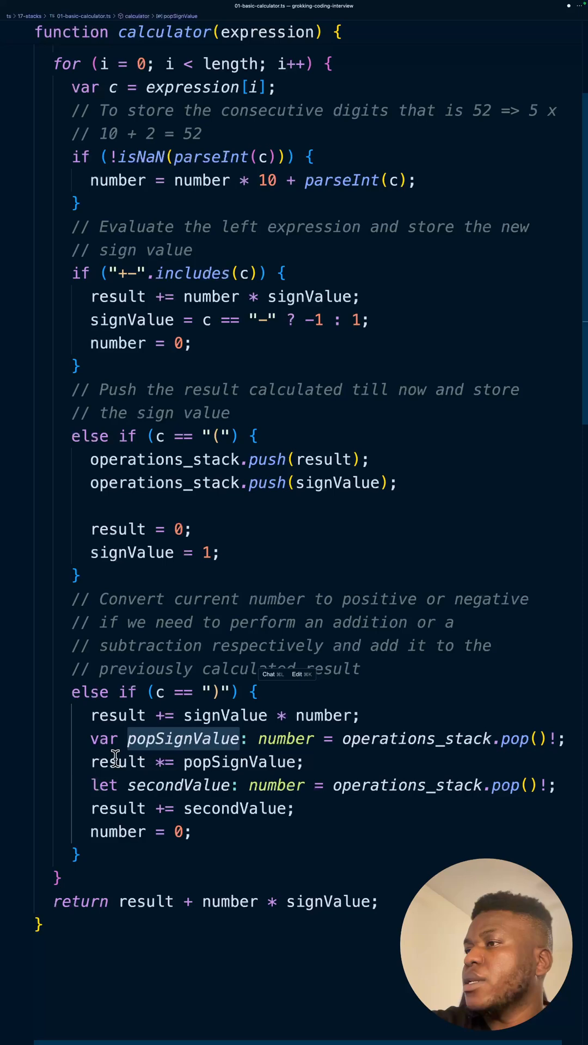
double_click(243, 761)
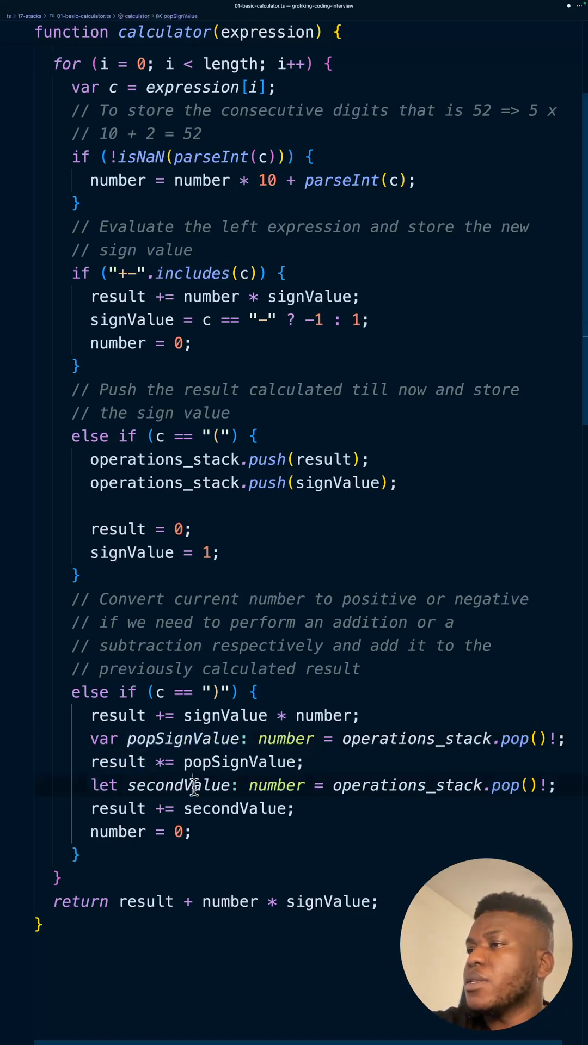
double_click(177, 785)
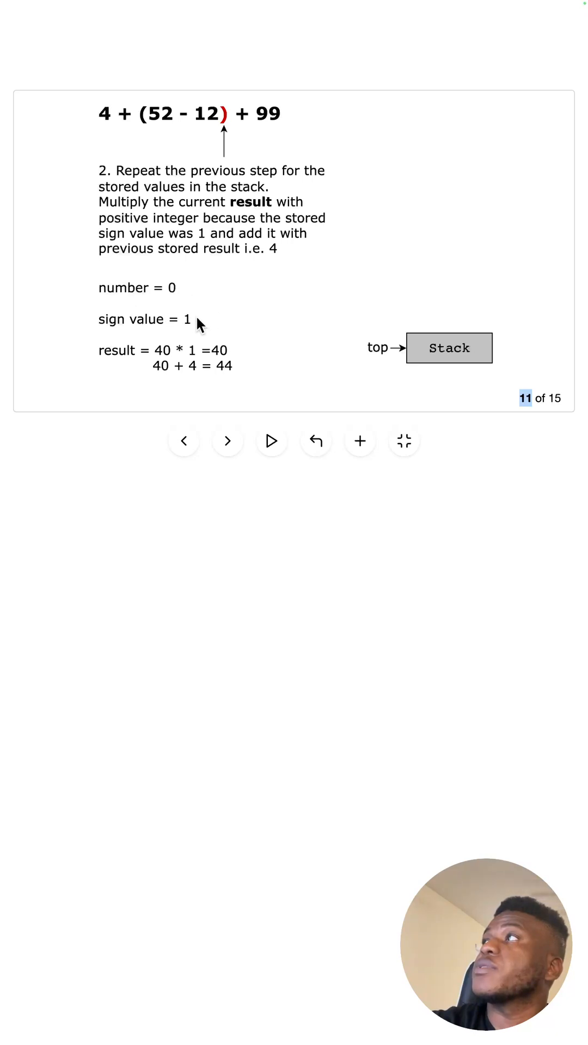
- Step through the plus operator and 99 digits to slide 15, returning 44 + 99 = 143
left_click(228, 441)
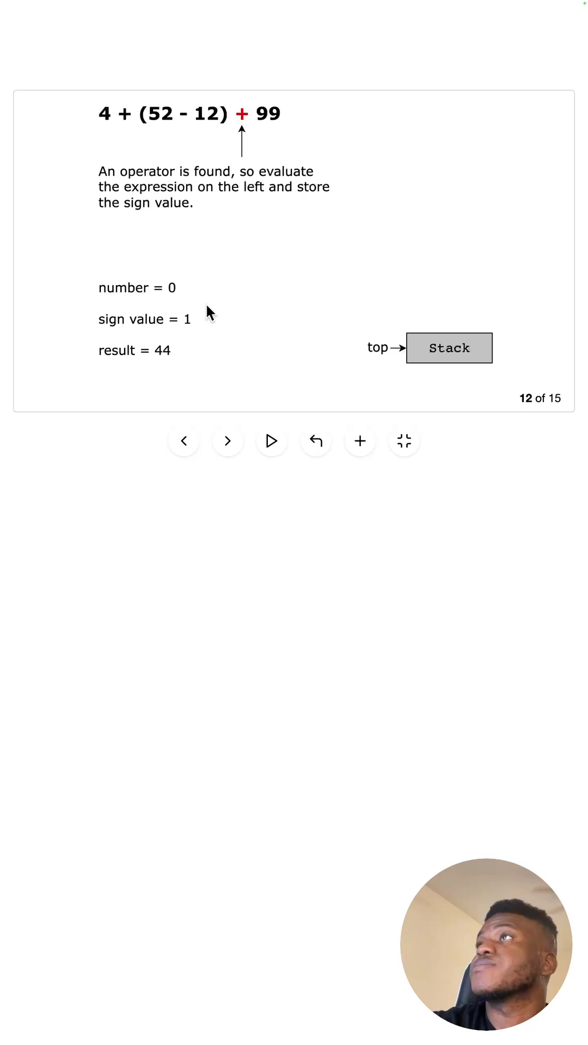
left_click(228, 441)
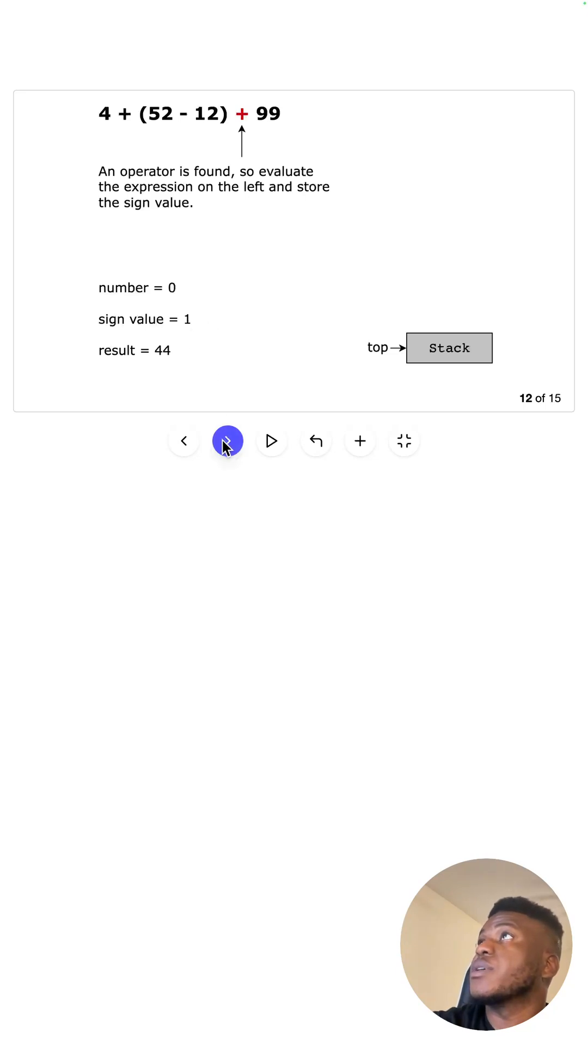
left_click(227, 441)
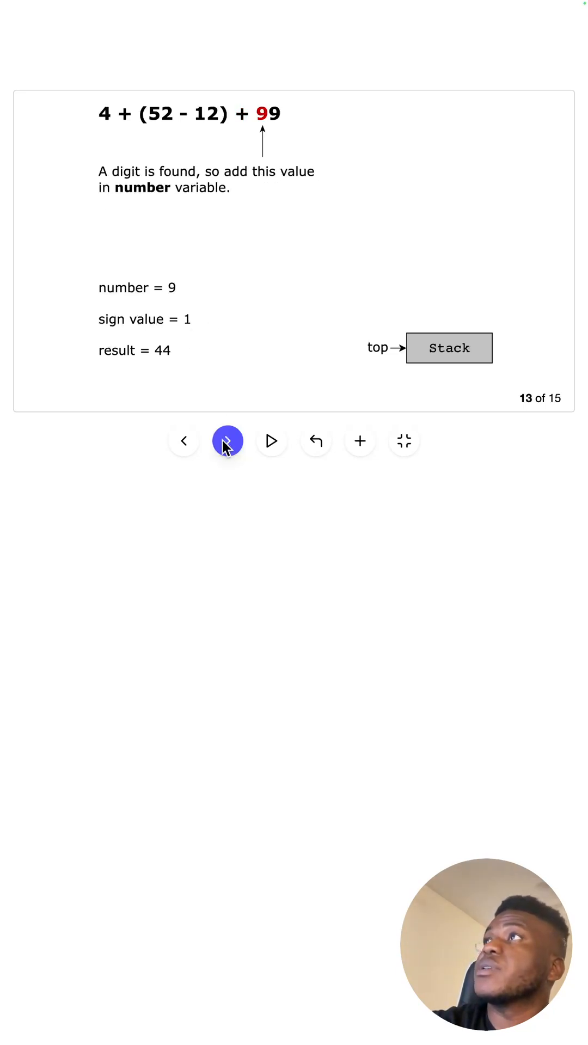
left_click(228, 441)
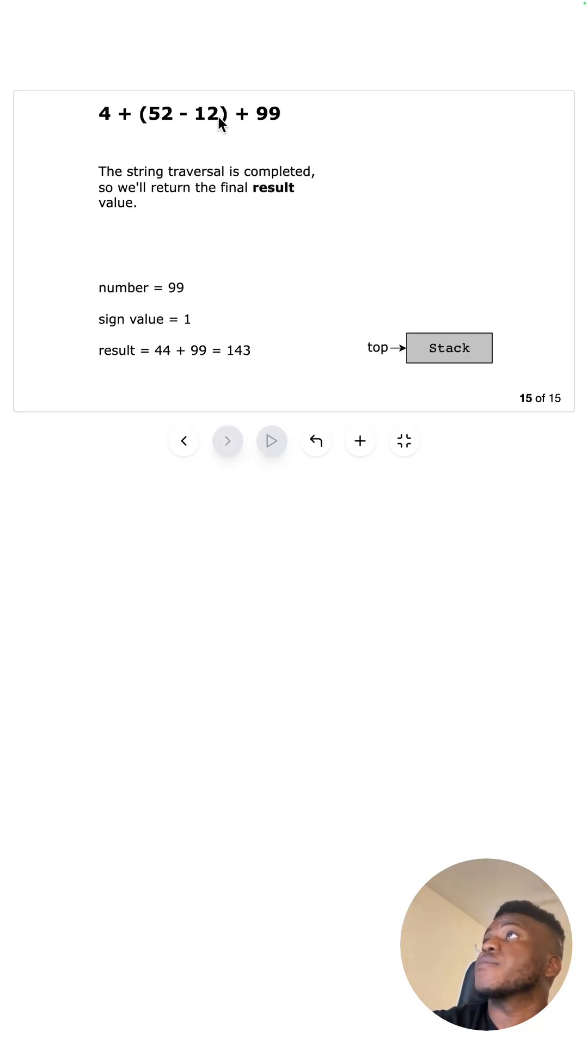
mouse_move(273, 130)
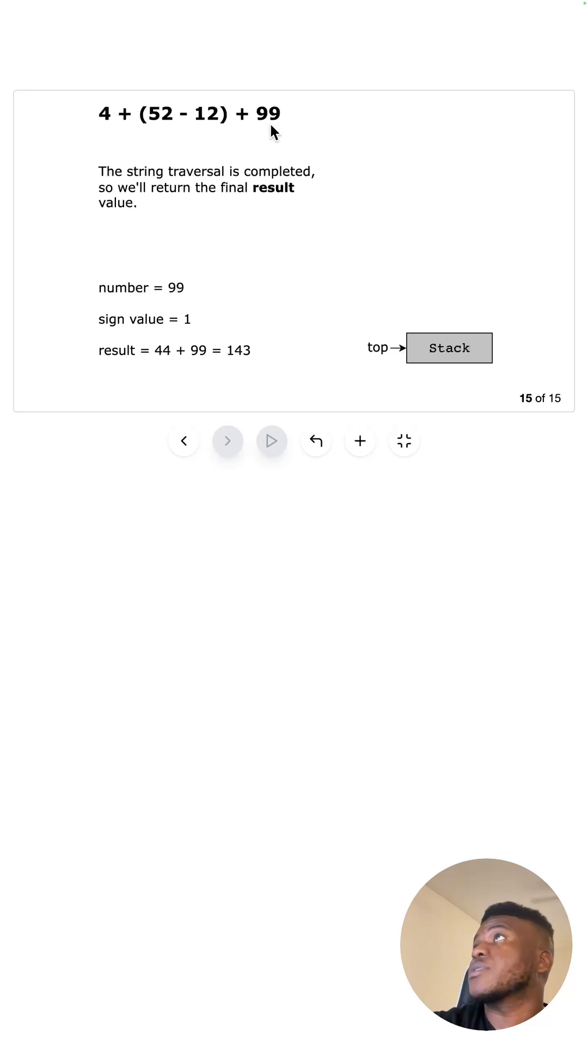
mouse_move(238, 380)
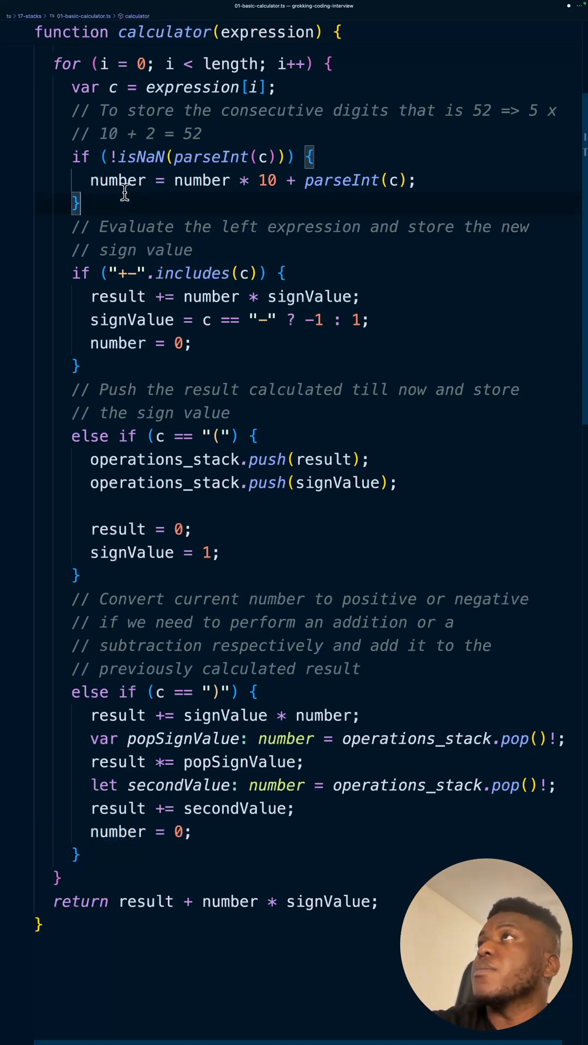
- Highlight number and result in Cursor's final return, then return to the Educative lesson
double_click(328, 901)
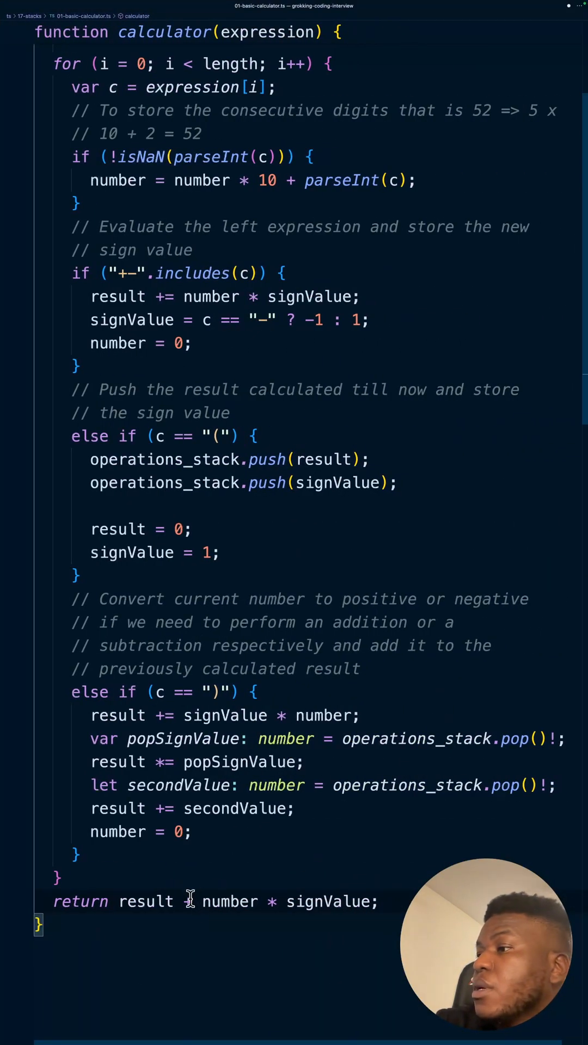
double_click(230, 901)
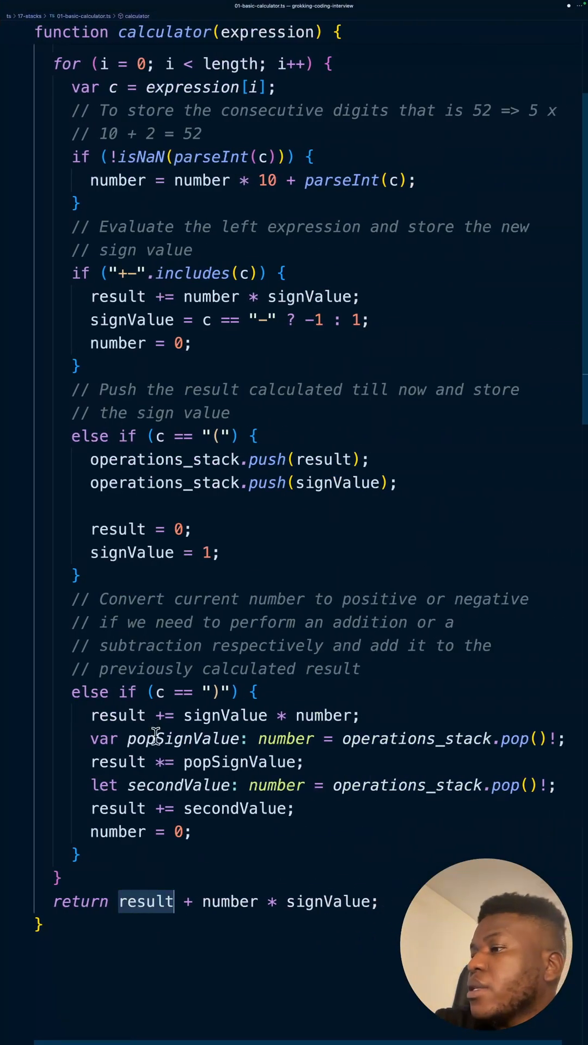
left_click(191, 832)
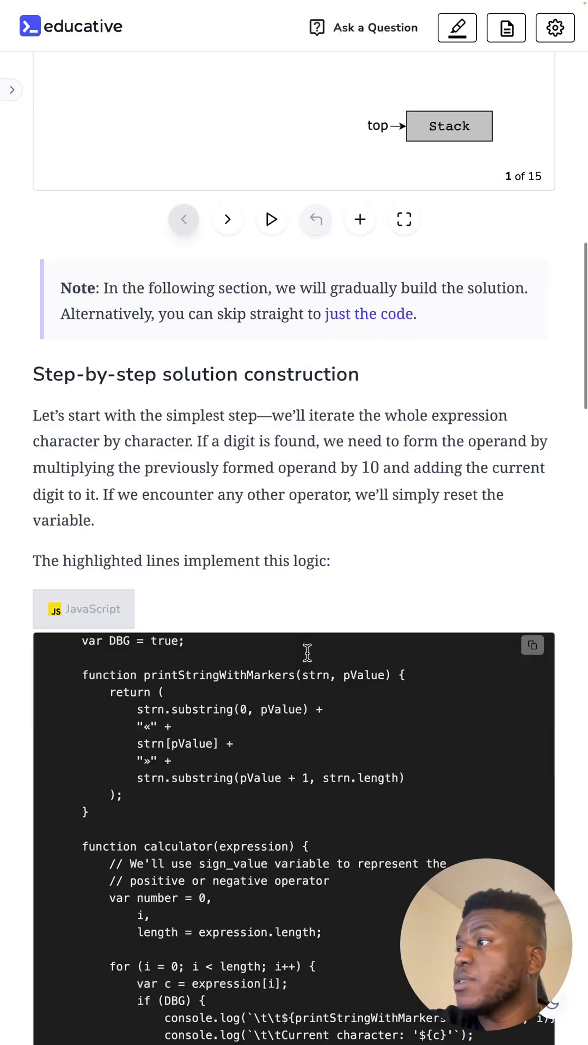
- Bring the solution summary and complexity sections into view past Just the code
scroll("down", 3)
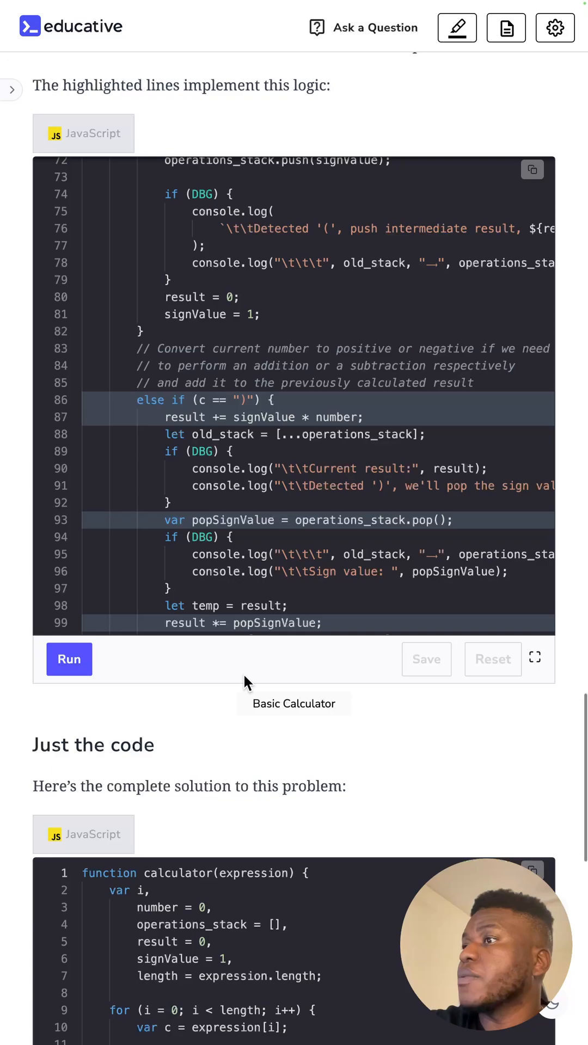
scroll("down", 3)
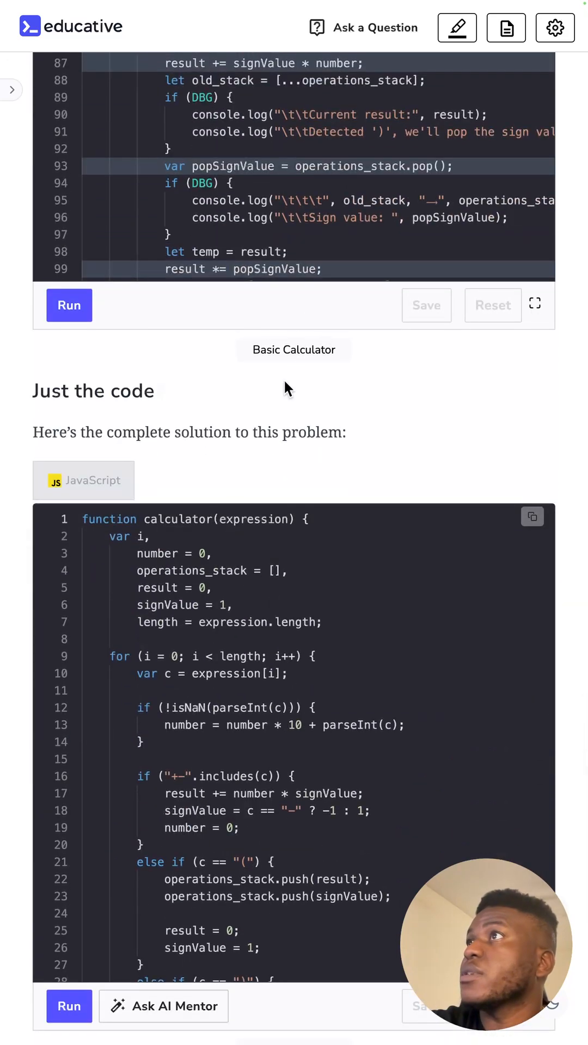
scroll("down", 3)
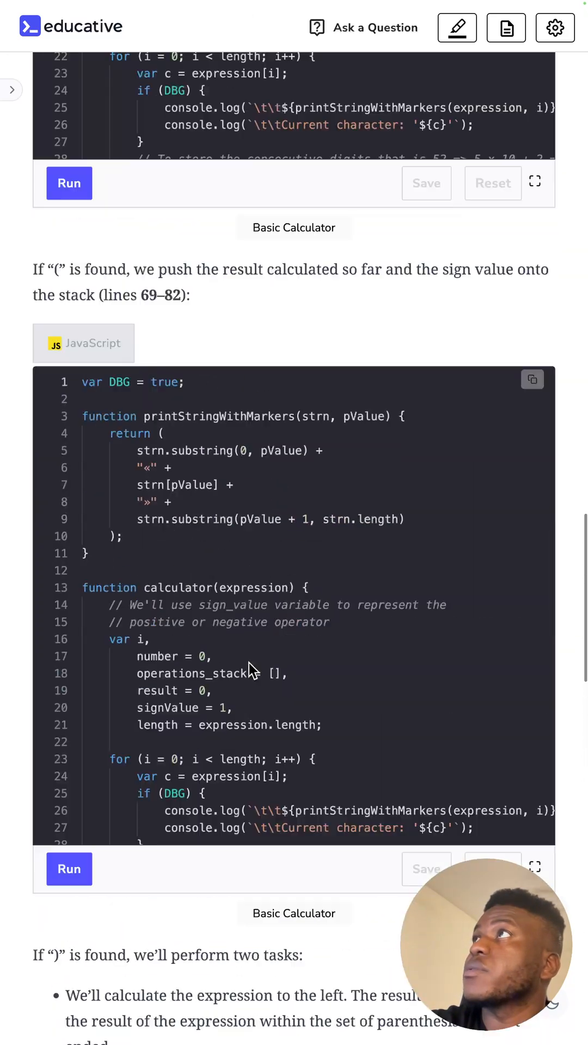
scroll("down", 3)
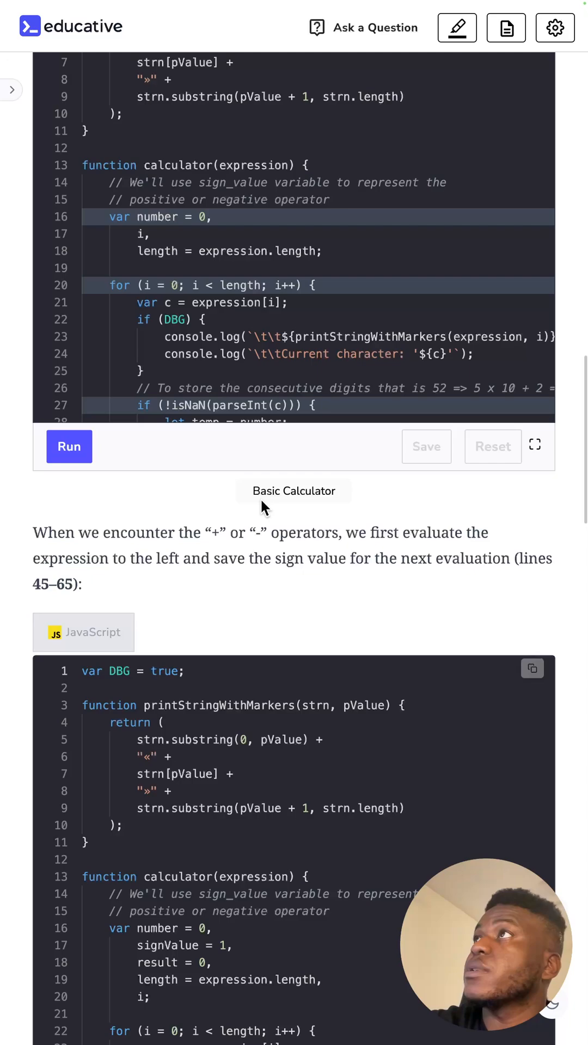
scroll("down", 3)
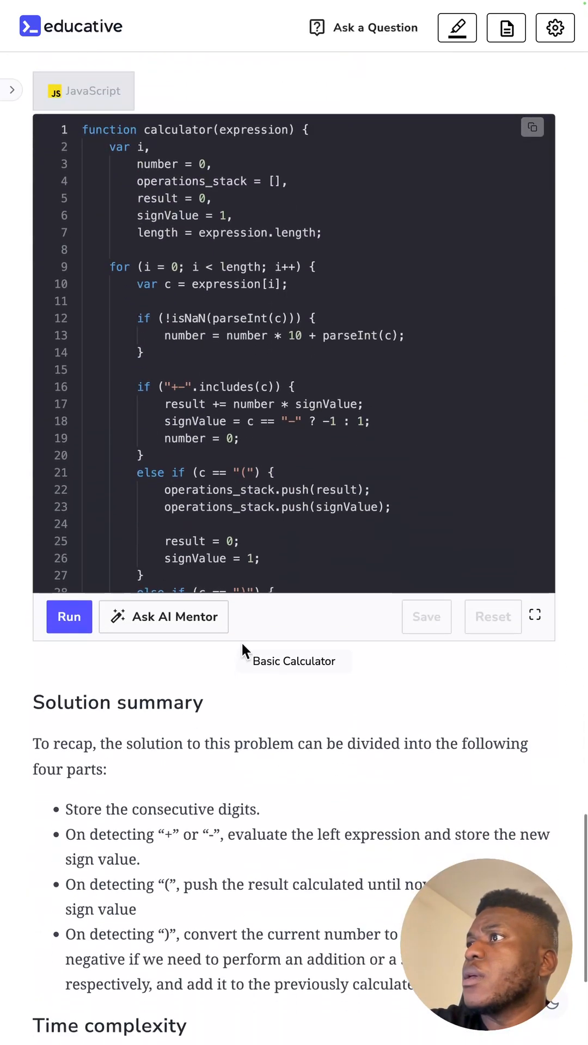
scroll("down", 3)
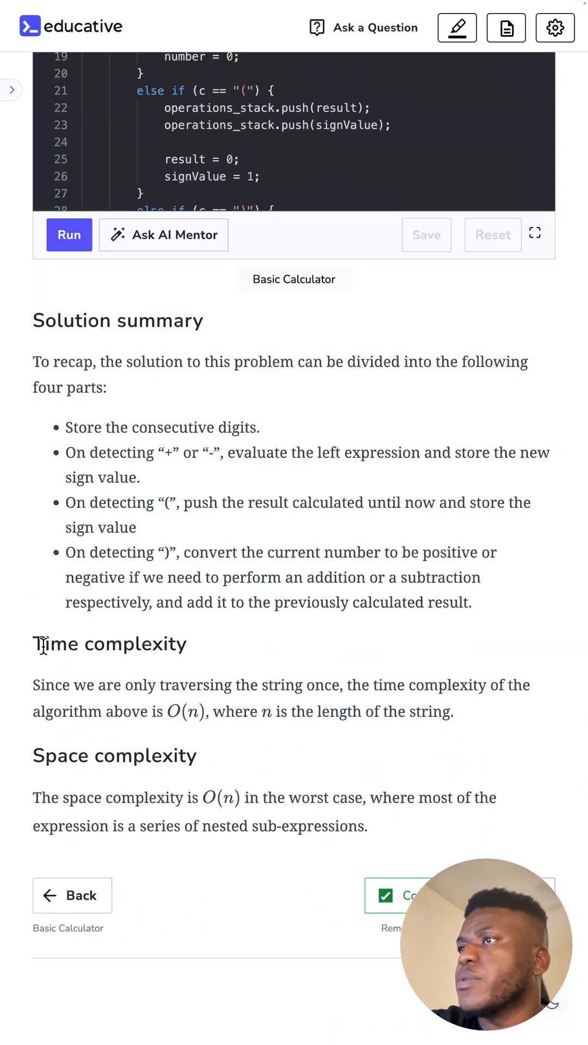
- Select the Time complexity and Space complexity sentences, both stating O(n)
left_click_drag(34, 684, 194, 712)
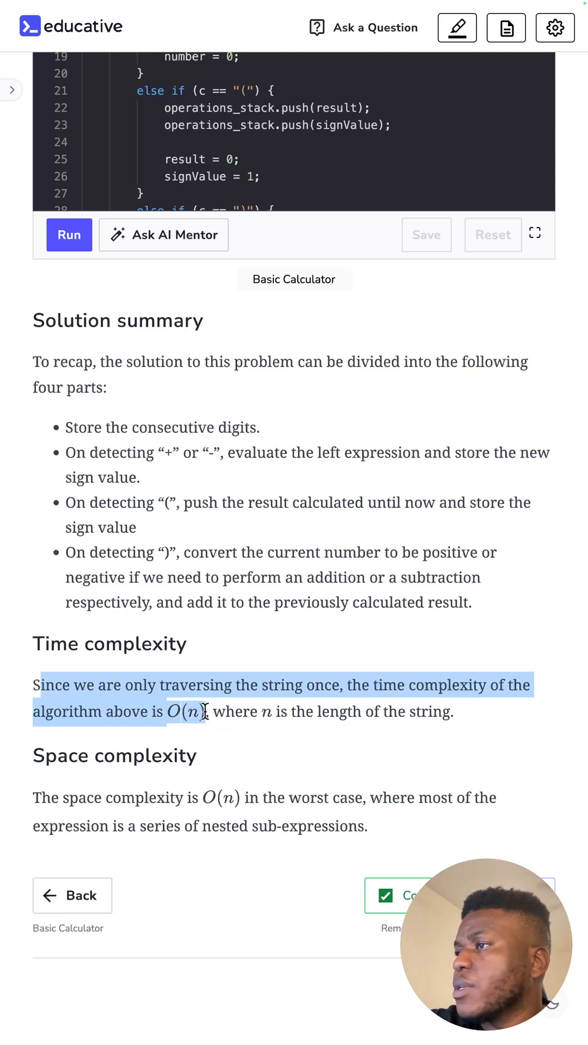
left_click_drag(200, 798, 457, 798)
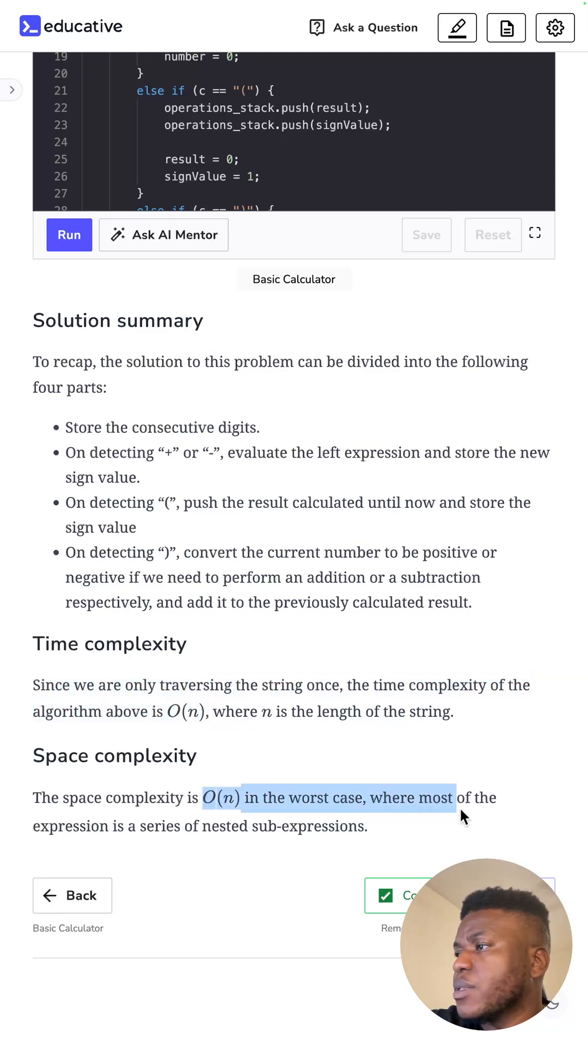
left_click_drag(464, 797, 361, 826)
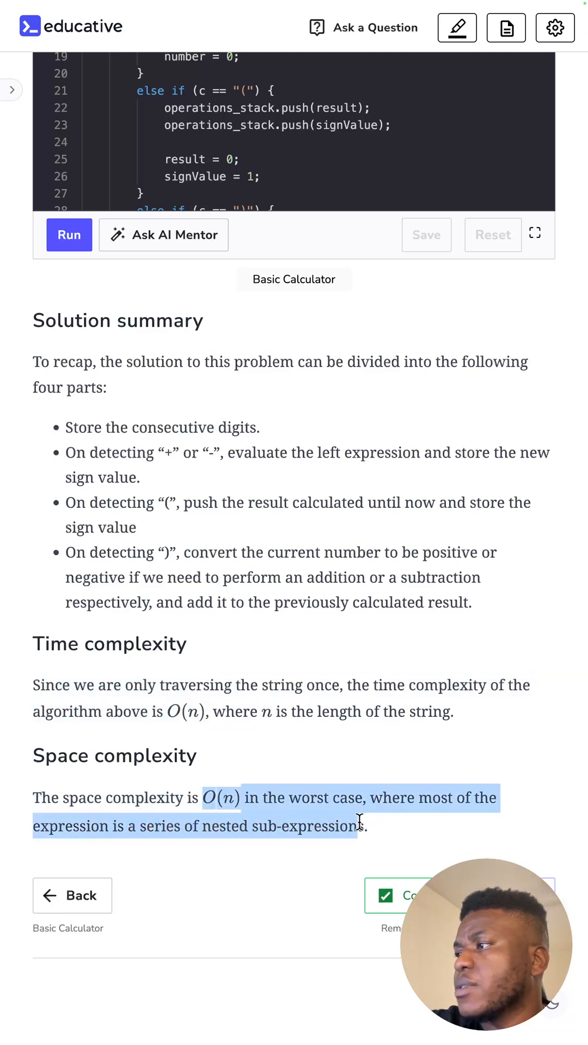